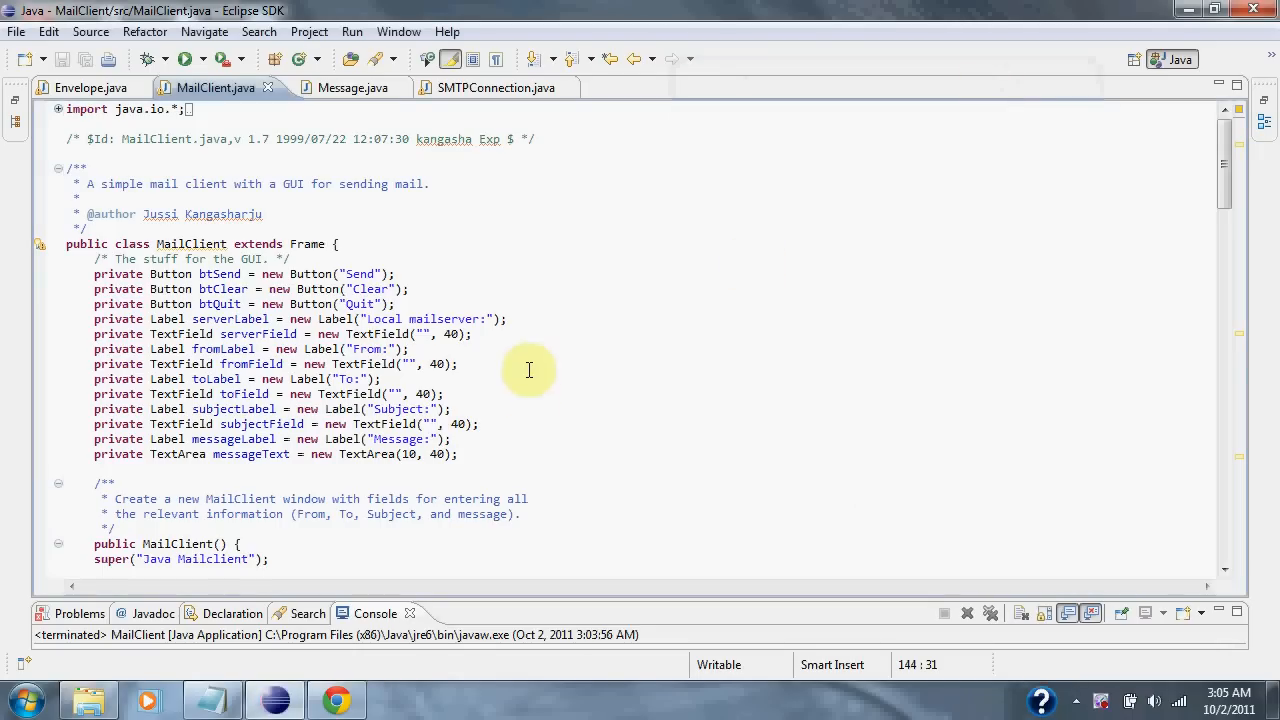
Scroll through the mail client code, then bring up Envelope.java and focus its code.
scroll("down", 3)
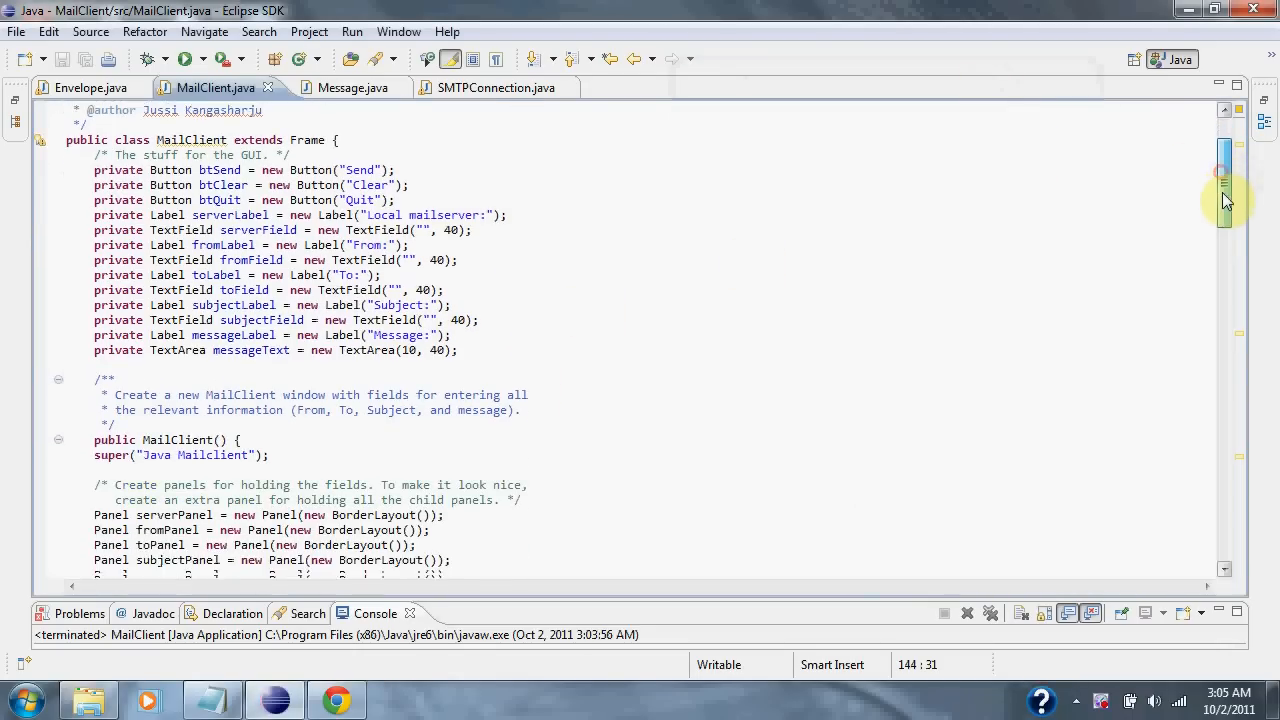
scroll("down", 3)
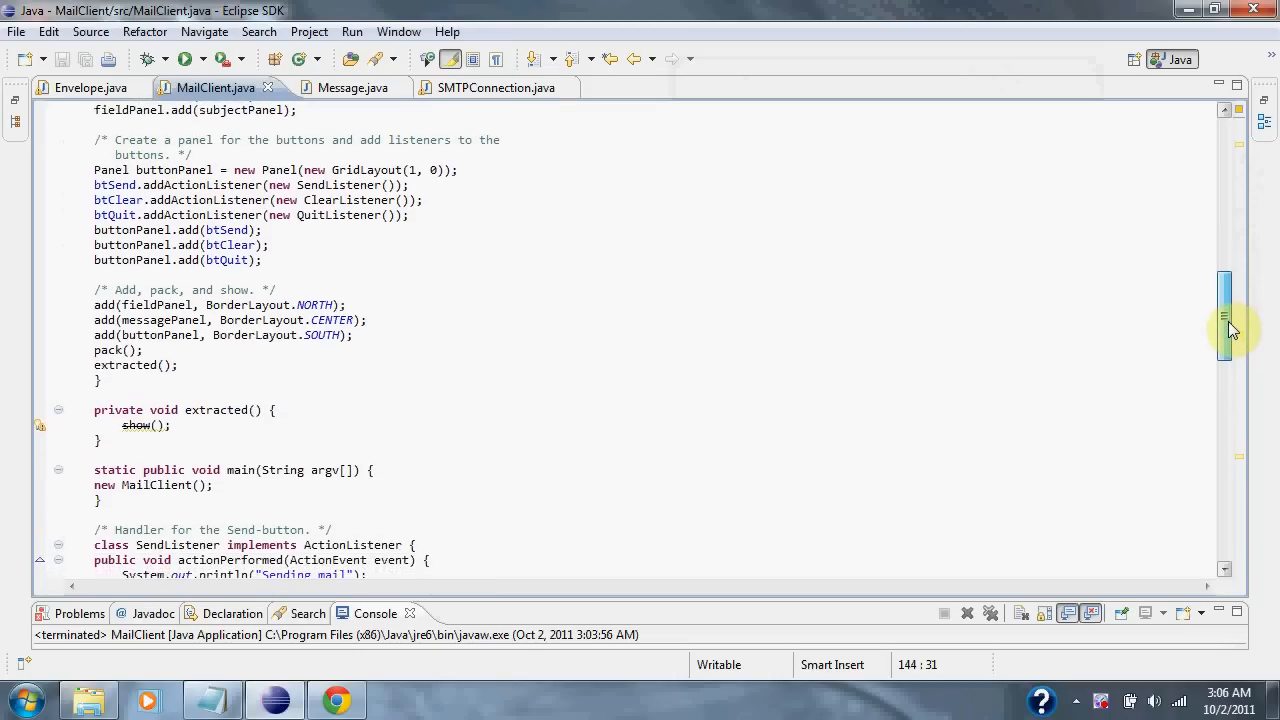
scroll("down", 3)
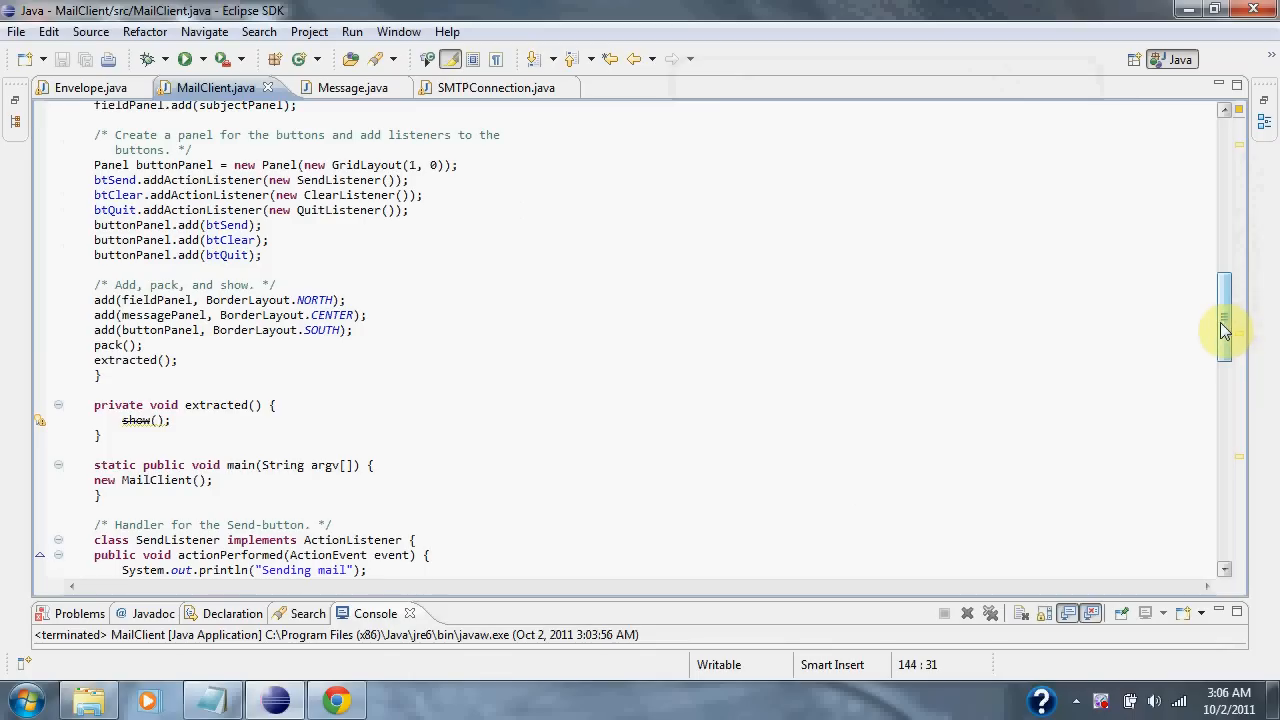
scroll("down", 3)
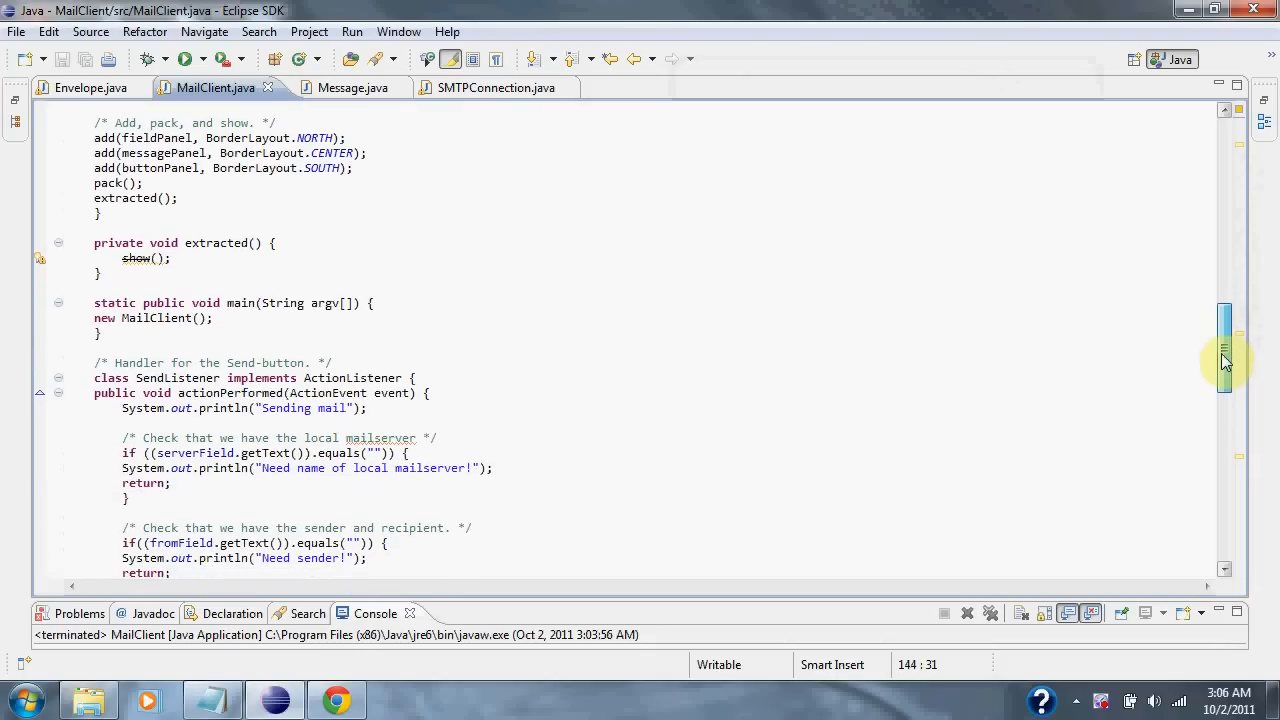
scroll("down", 3)
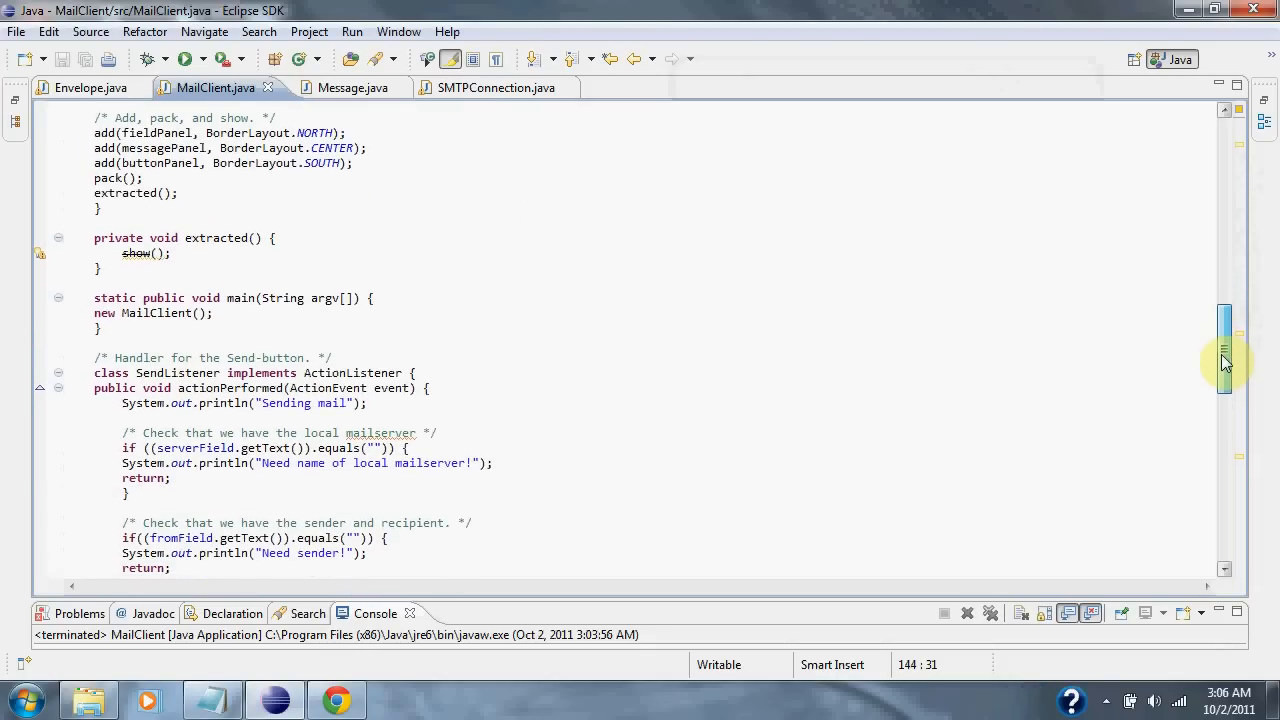
scroll("down", 3)
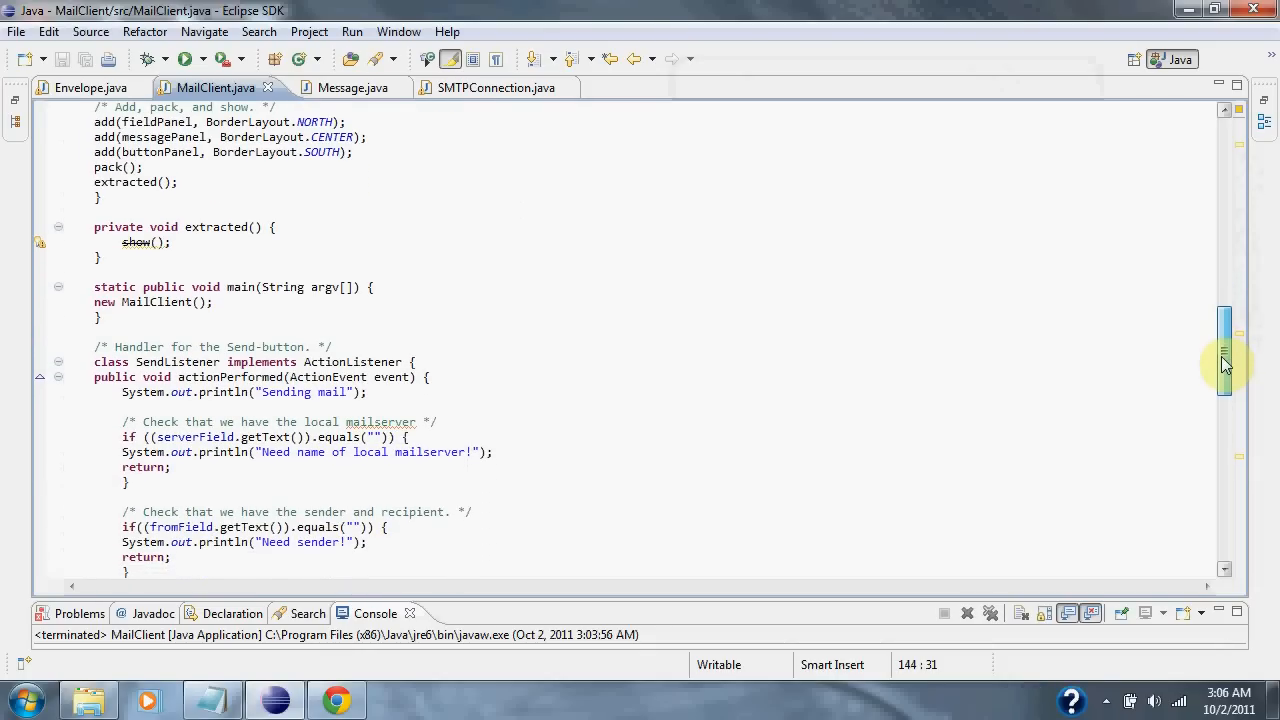
scroll("down", 3)
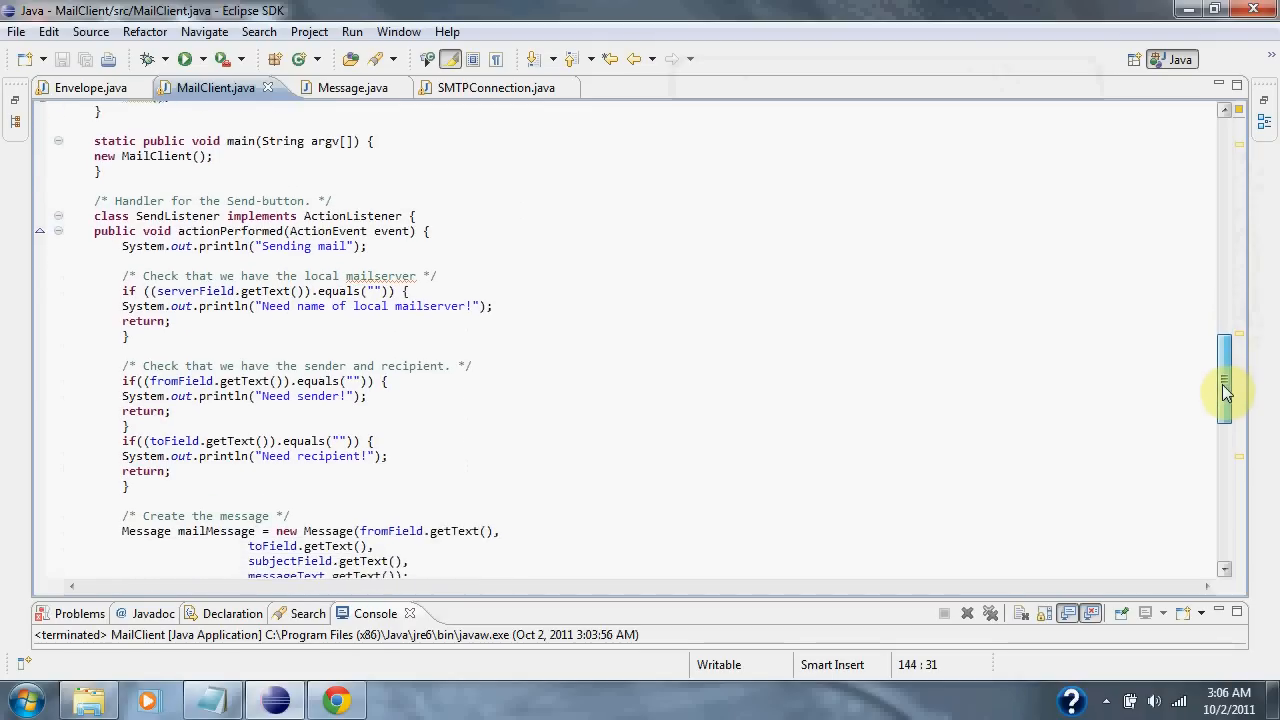
scroll("down", 3)
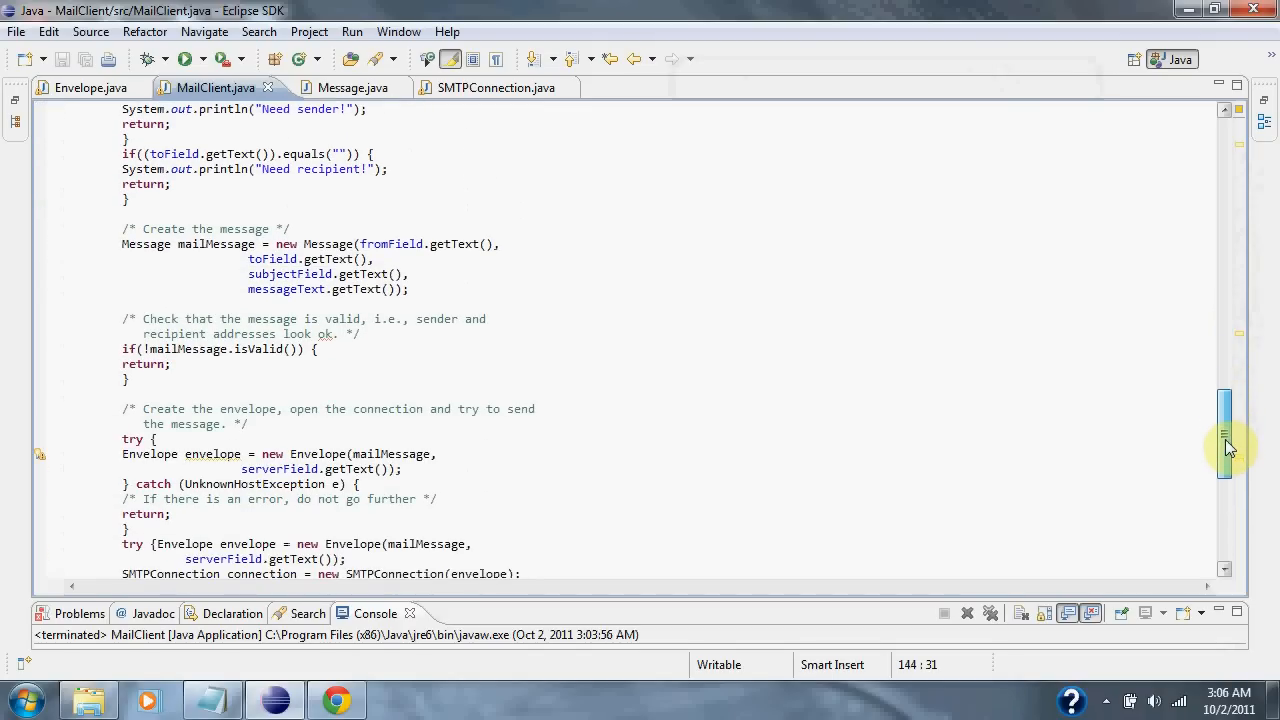
scroll("down", 3)
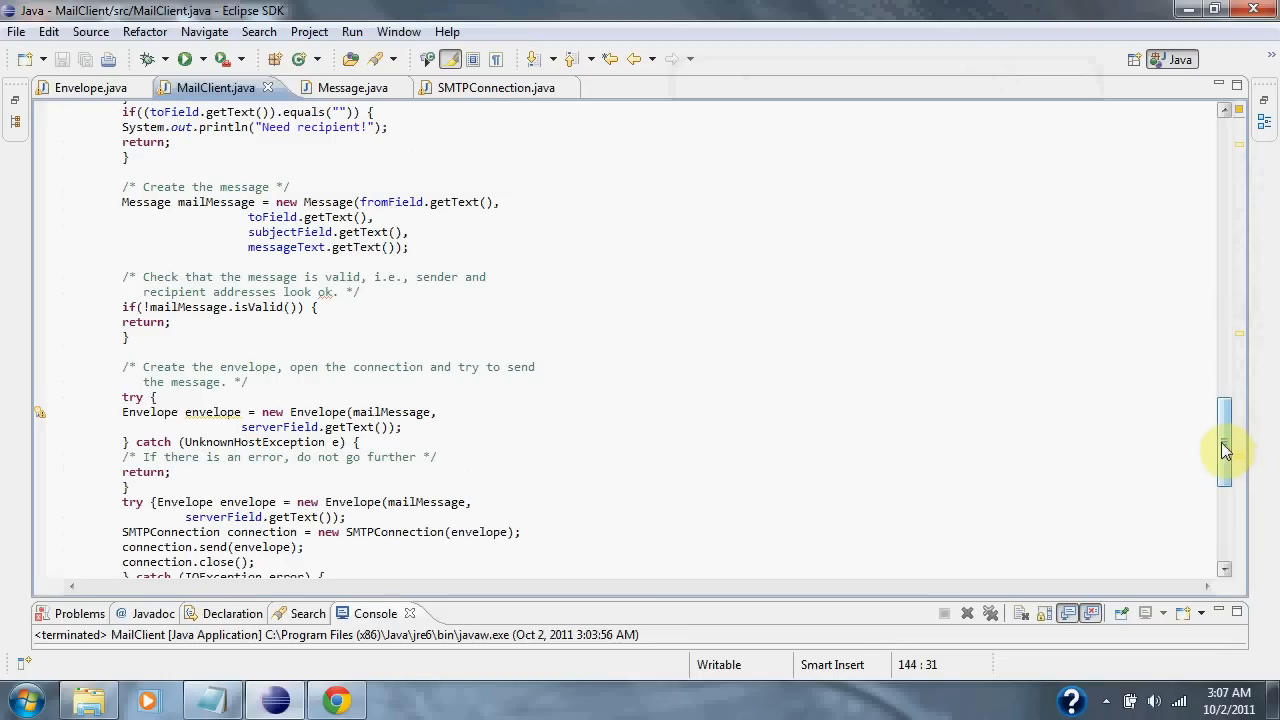
scroll("down", 3)
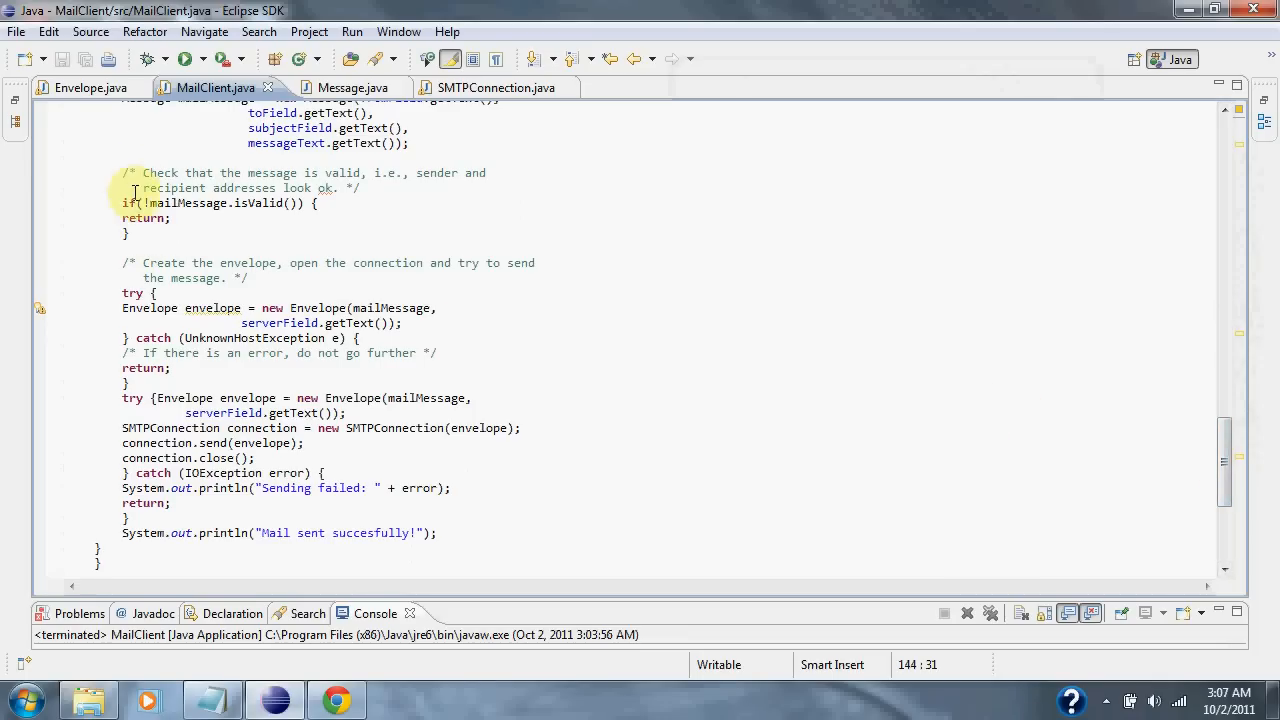
left_click(90, 87)
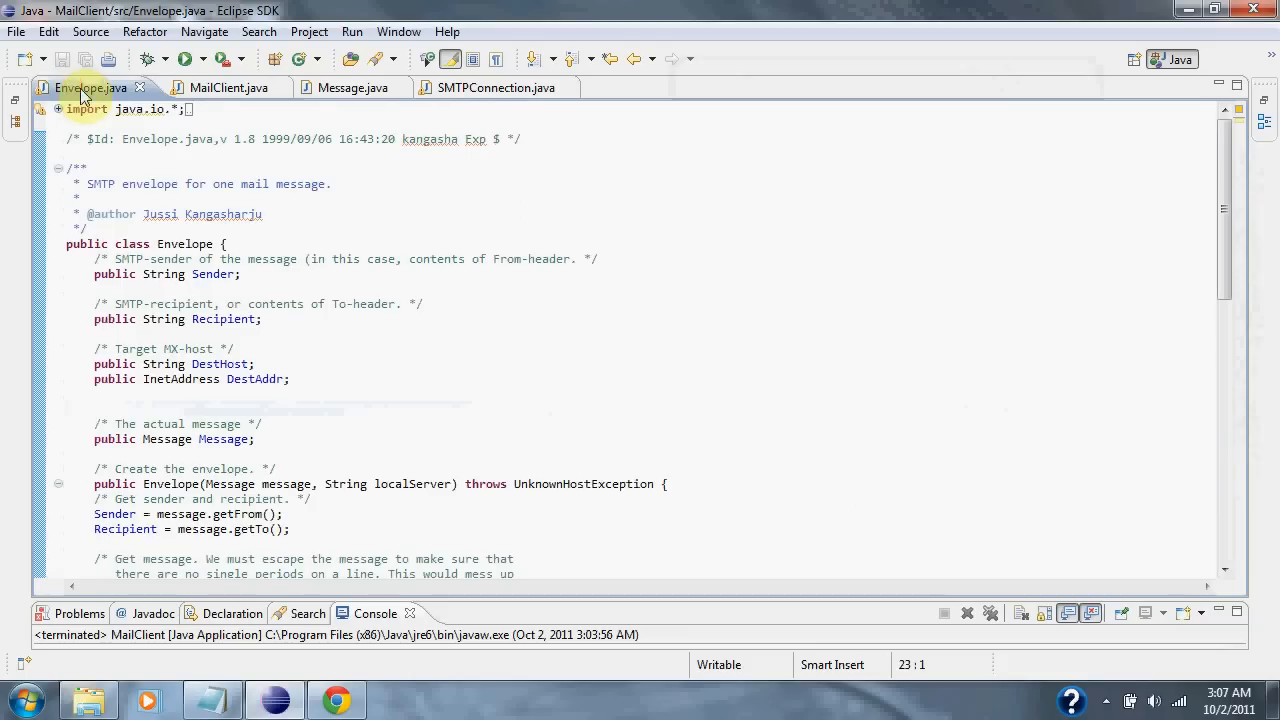
mouse_move(707, 296)
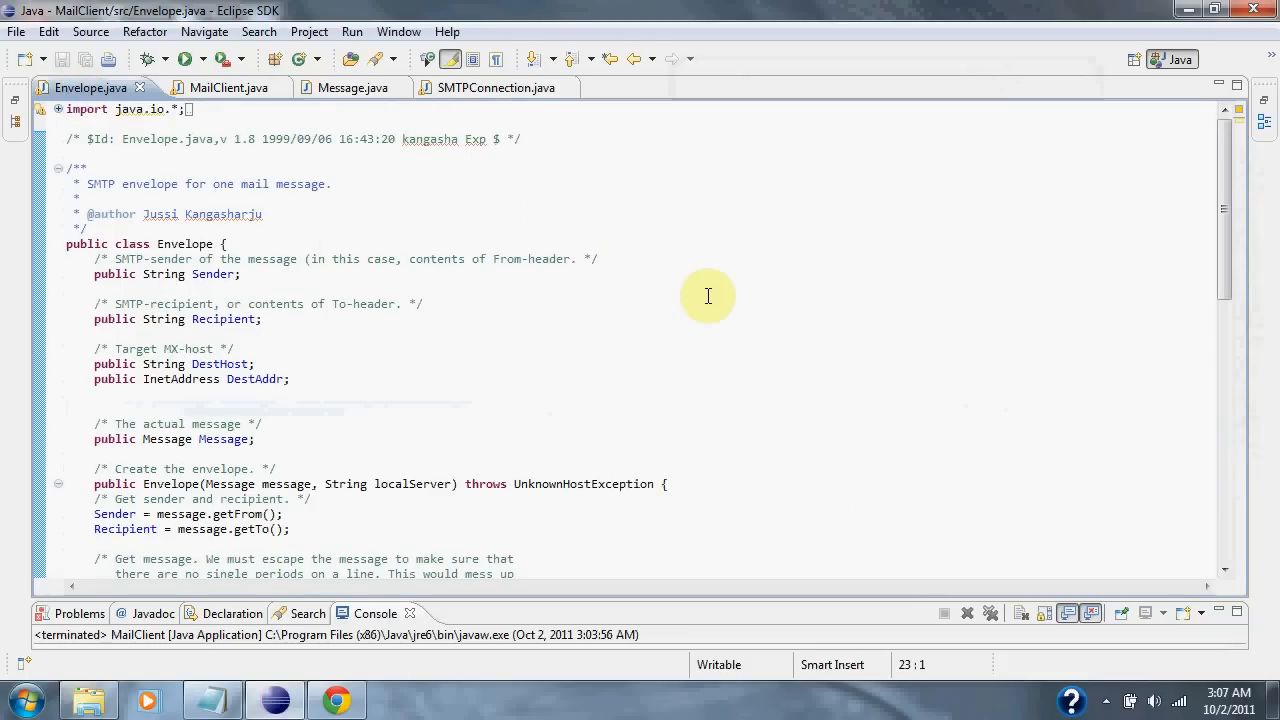
left_click(67, 408)
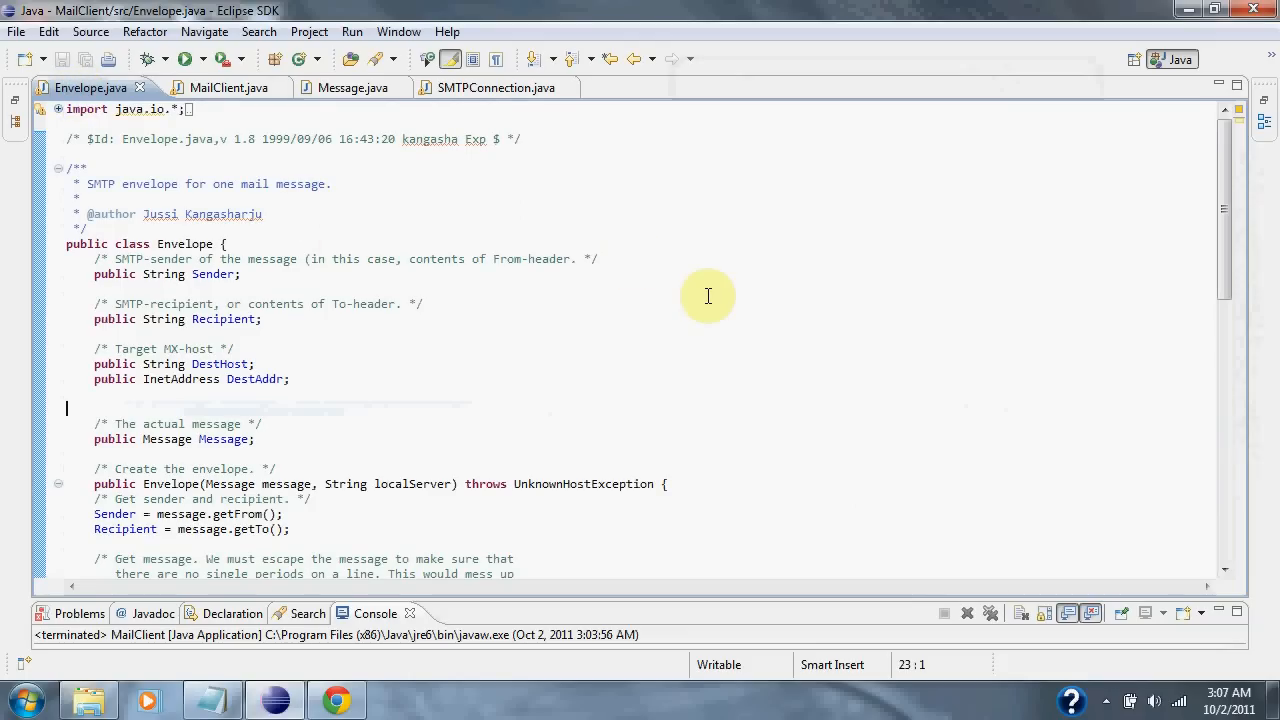
mouse_move(907, 263)
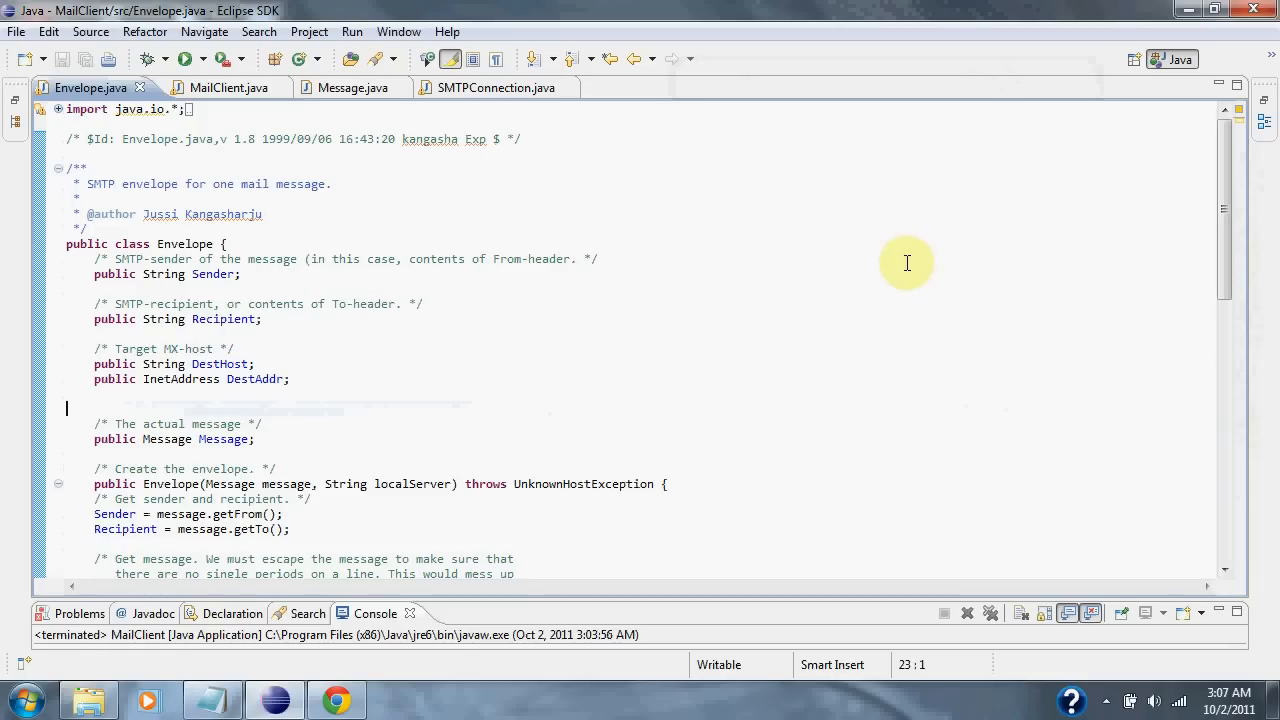
mouse_move(1010, 266)
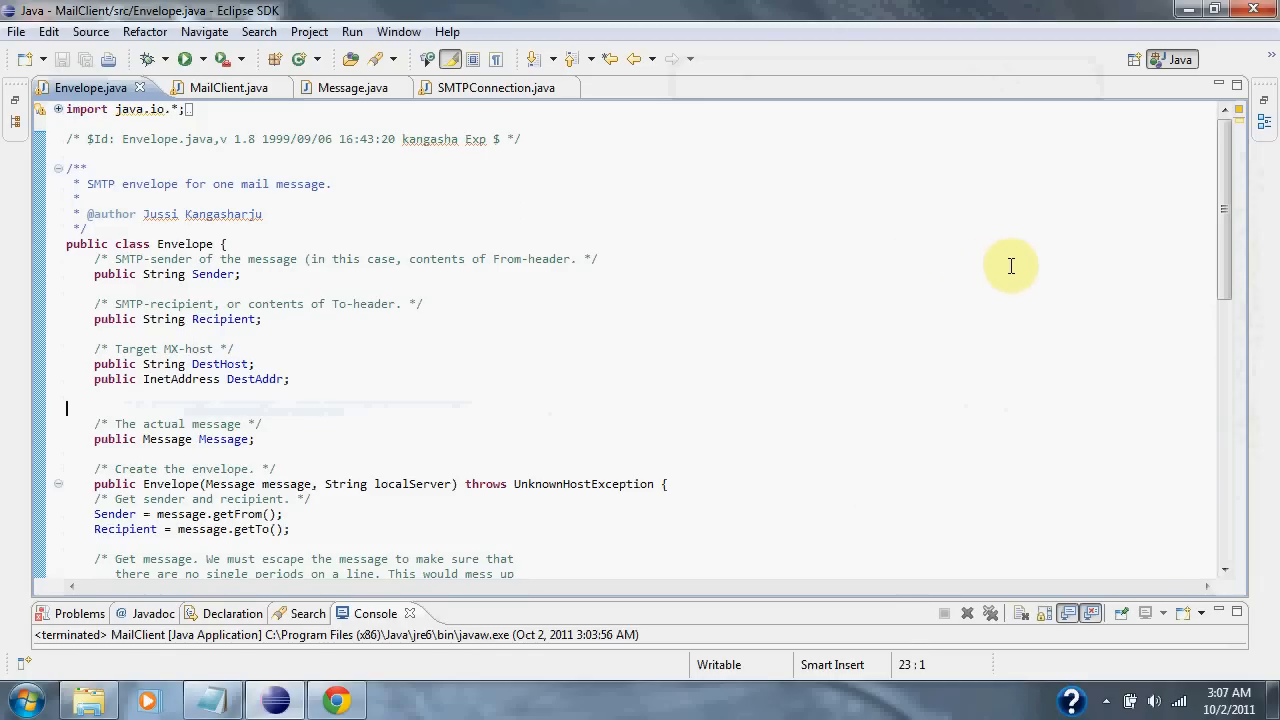
mouse_move(1214, 239)
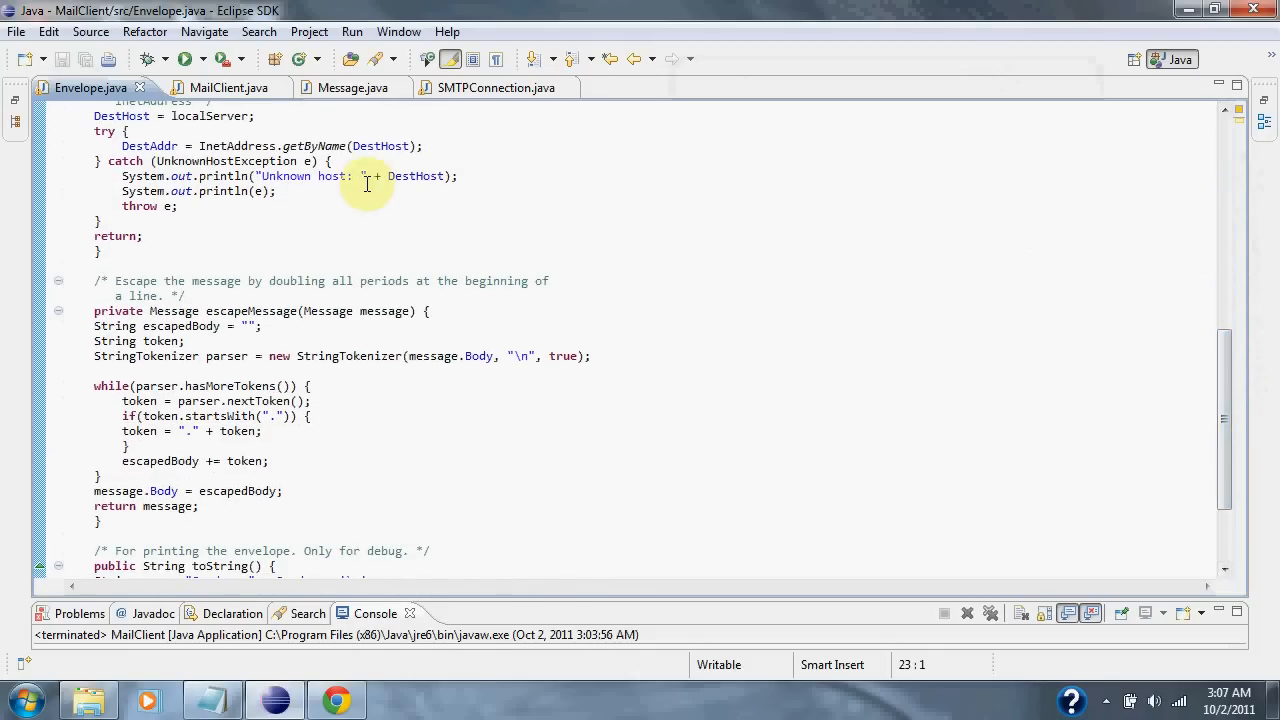
mouse_move(300, 97)
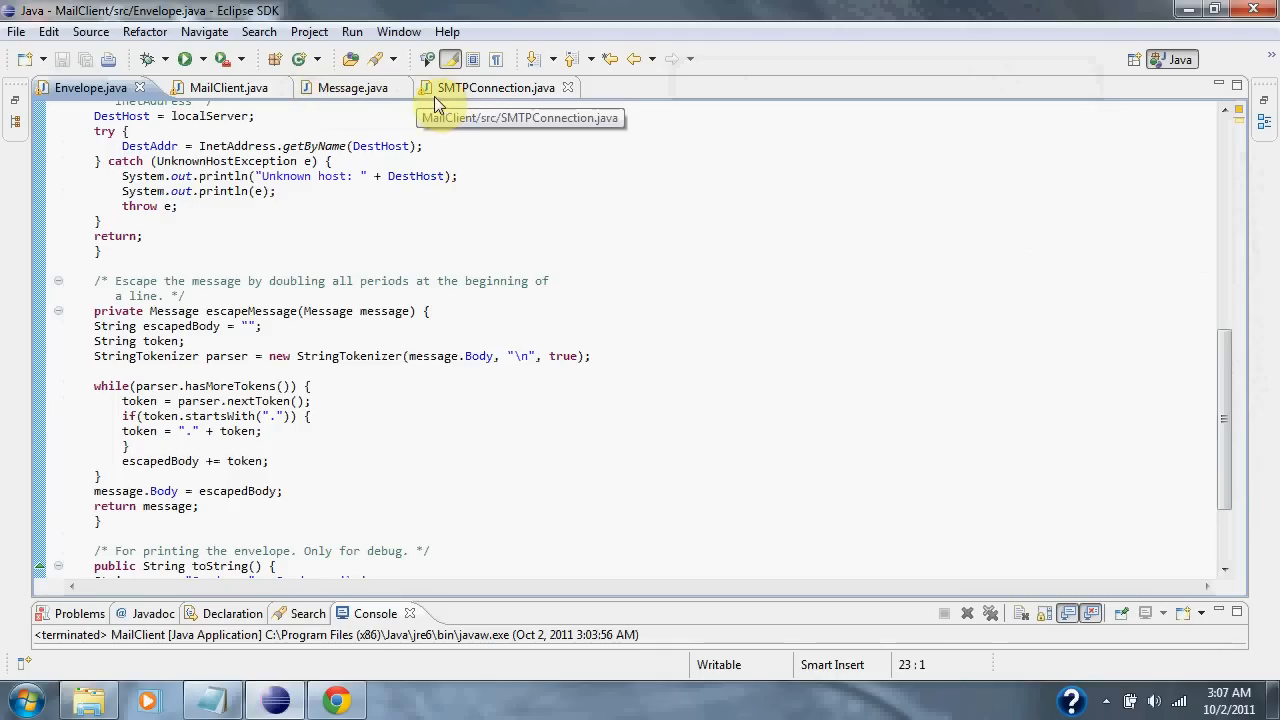
Switch to the Message.java editor tab.
left_click(347, 87)
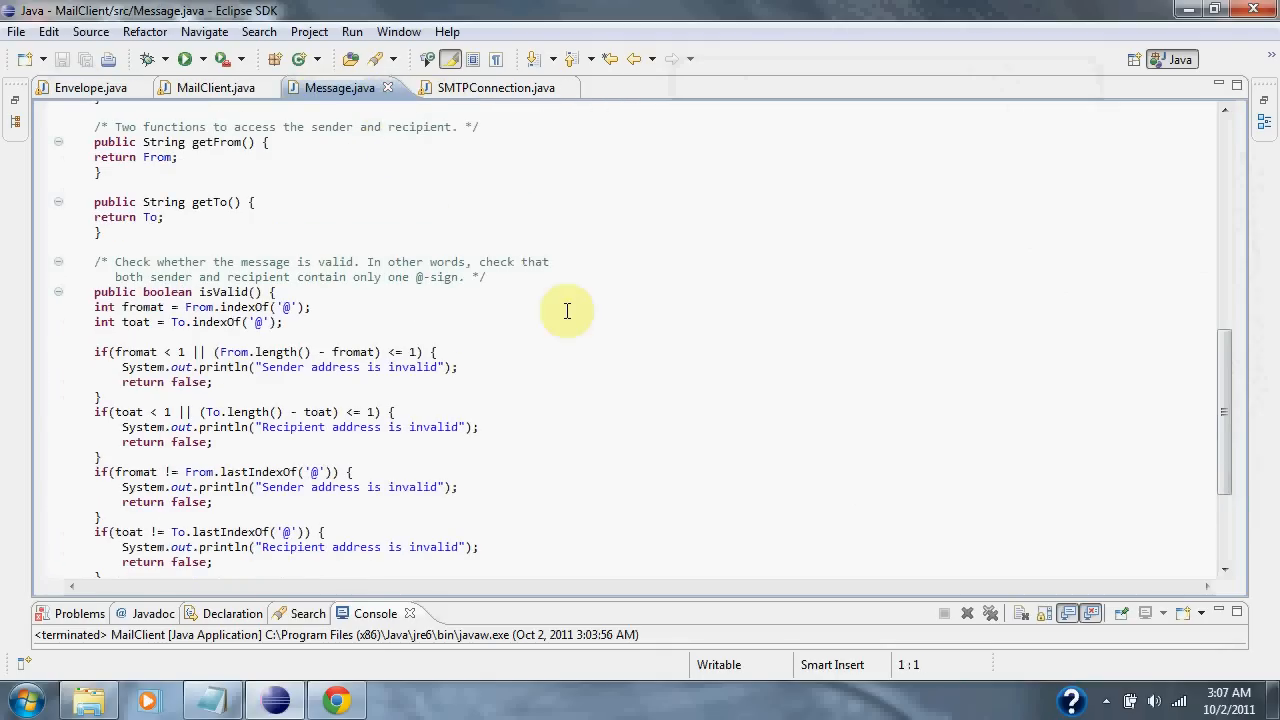
mouse_move(1183, 424)
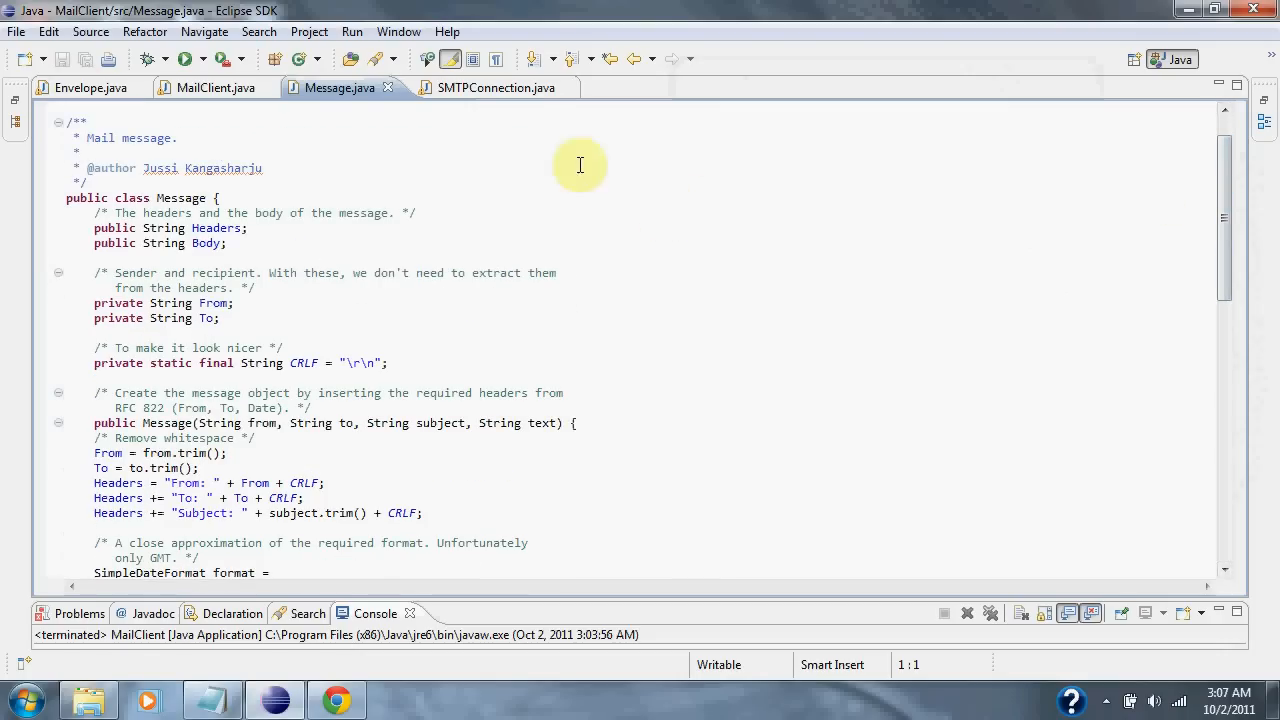
mouse_move(490, 87)
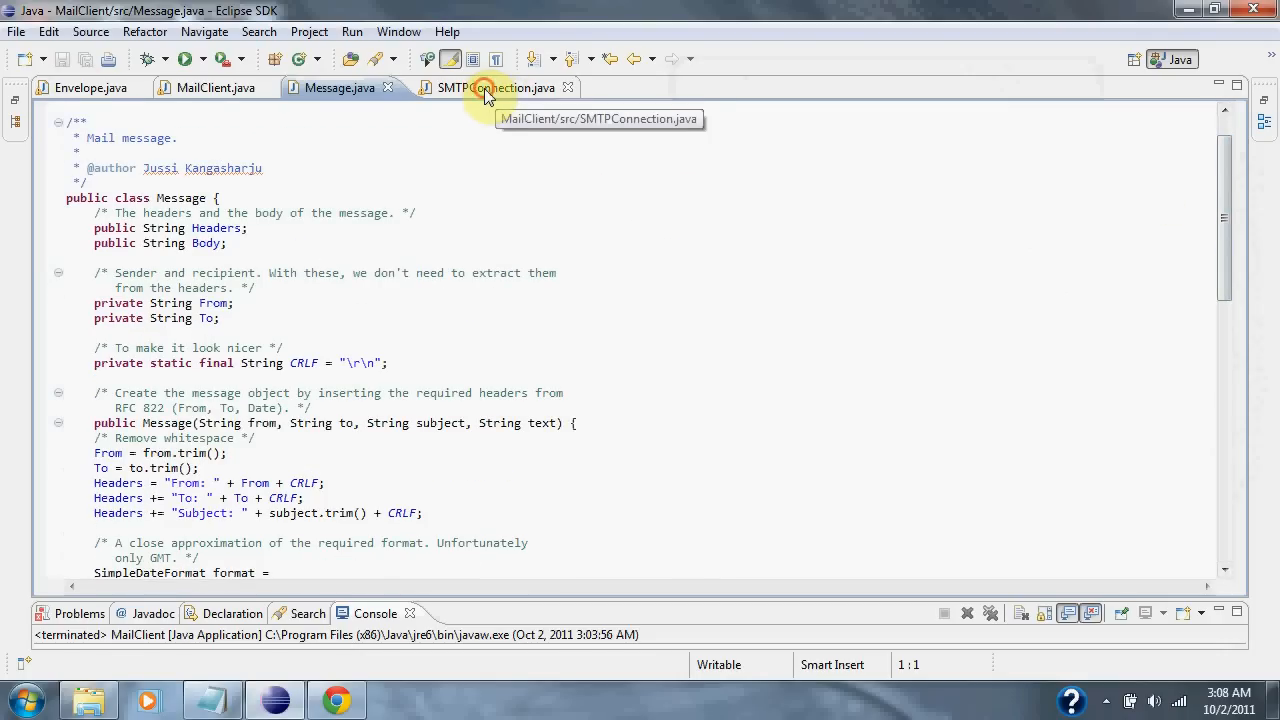
Switch to the SMTPConnection.java editor tab.
left_click(490, 87)
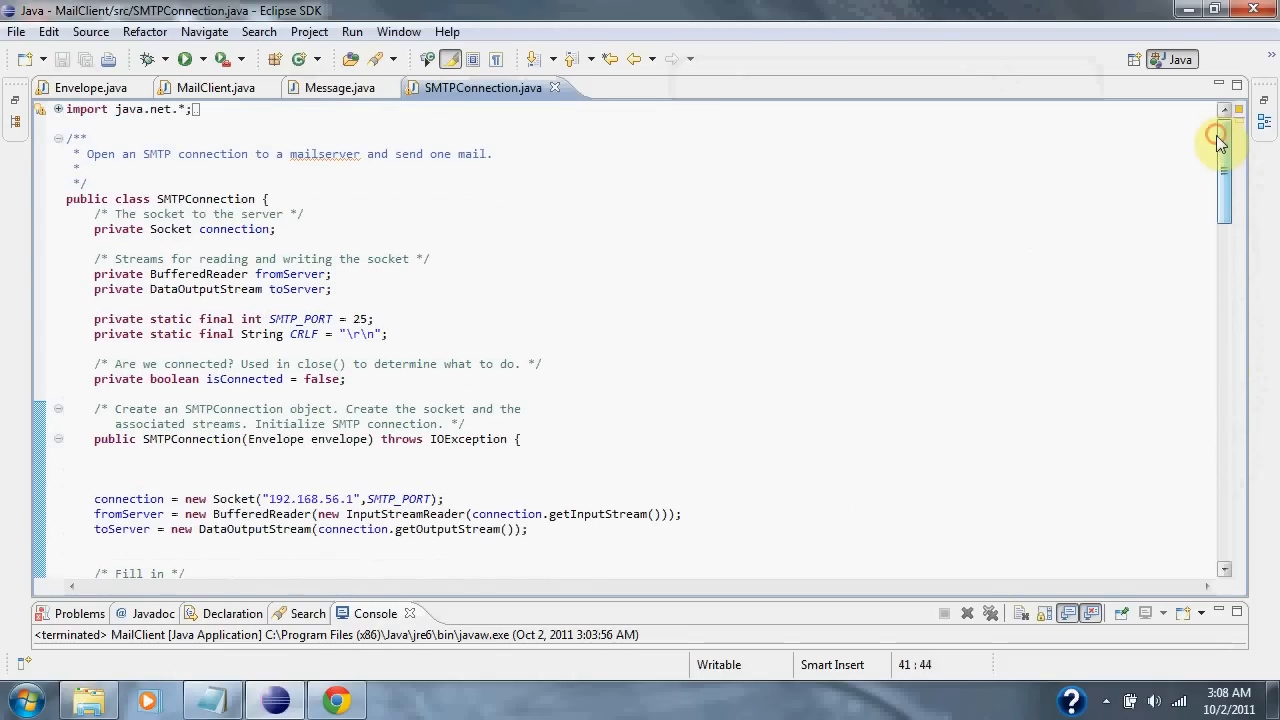
mouse_move(1148, 160)
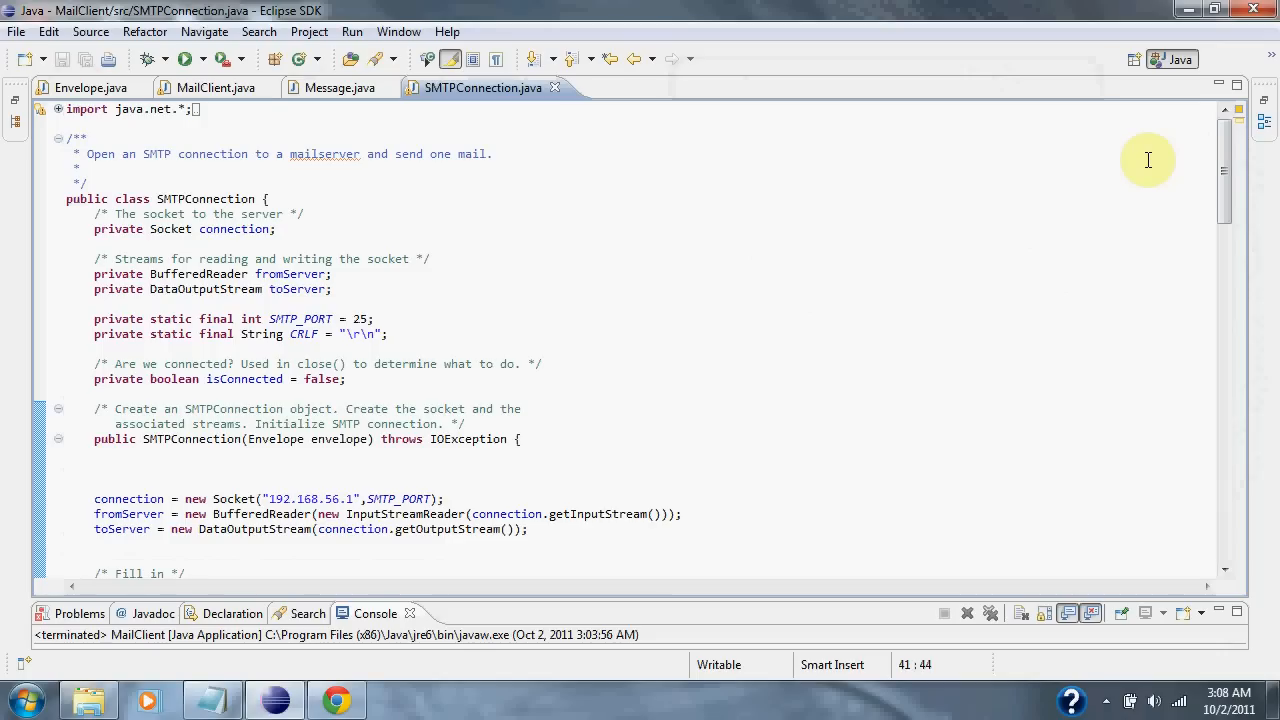
mouse_move(1103, 174)
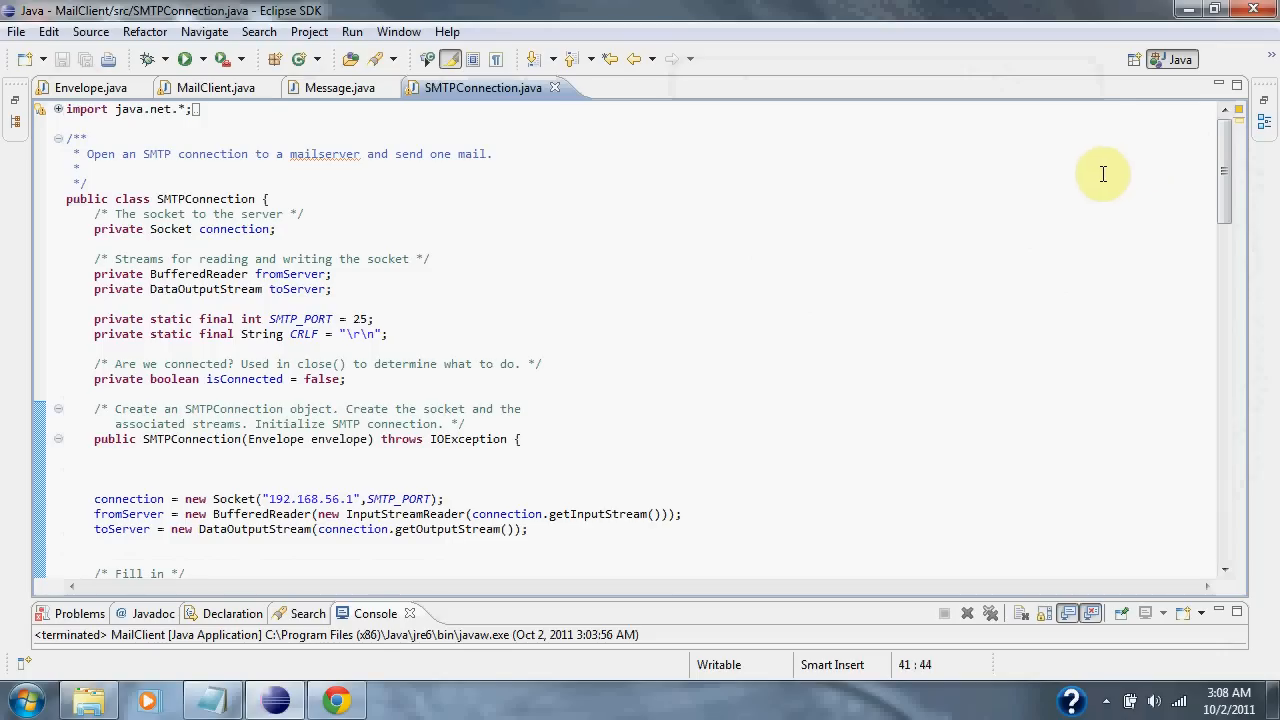
mouse_move(371, 222)
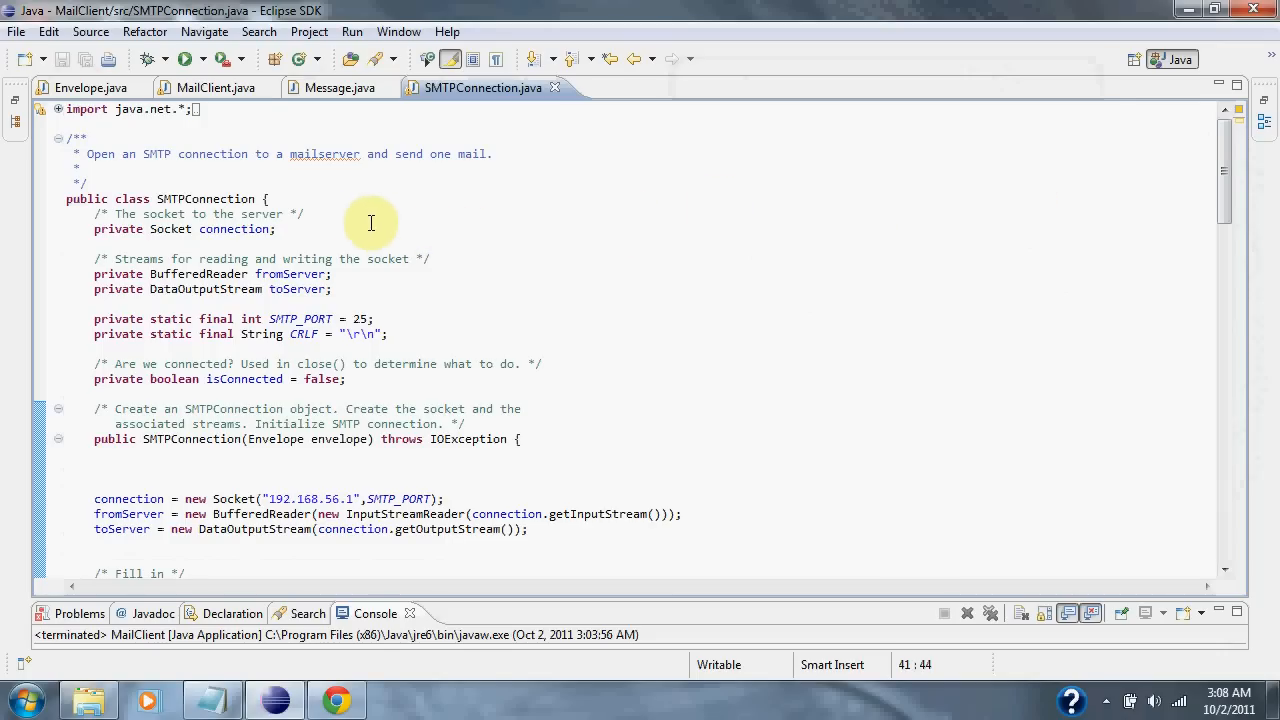
mouse_move(463, 211)
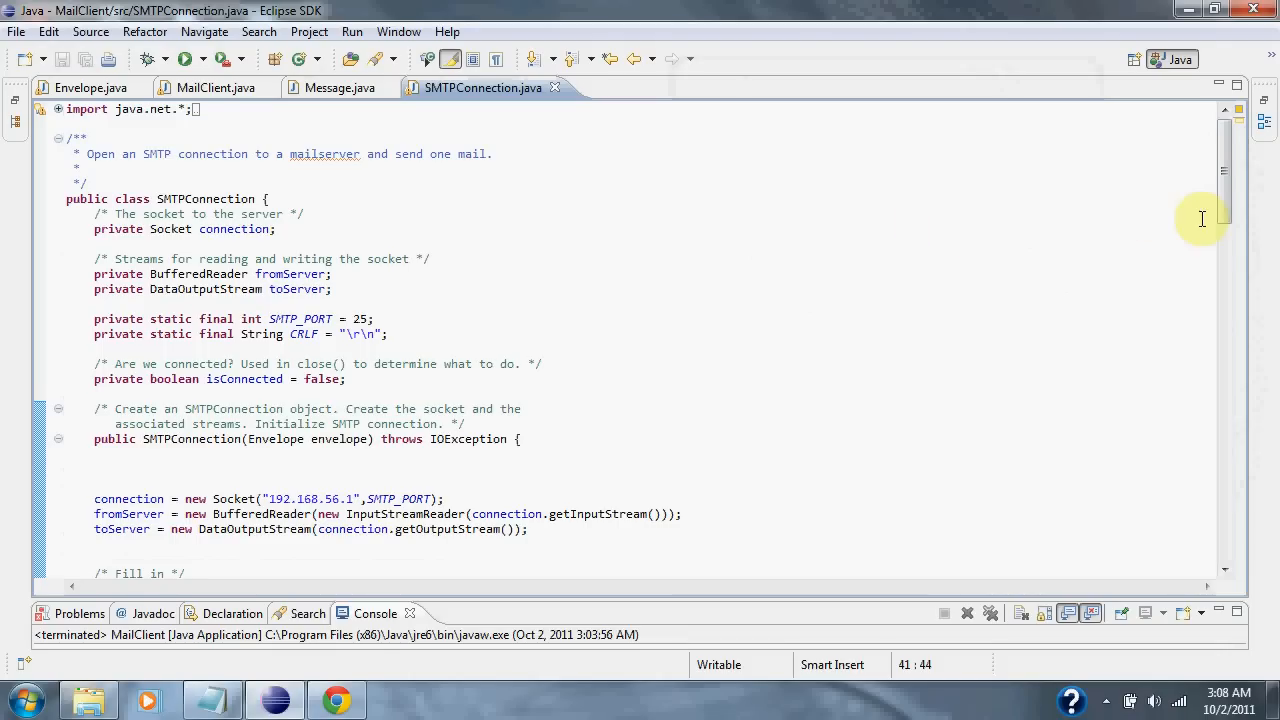
scroll("down", 3)
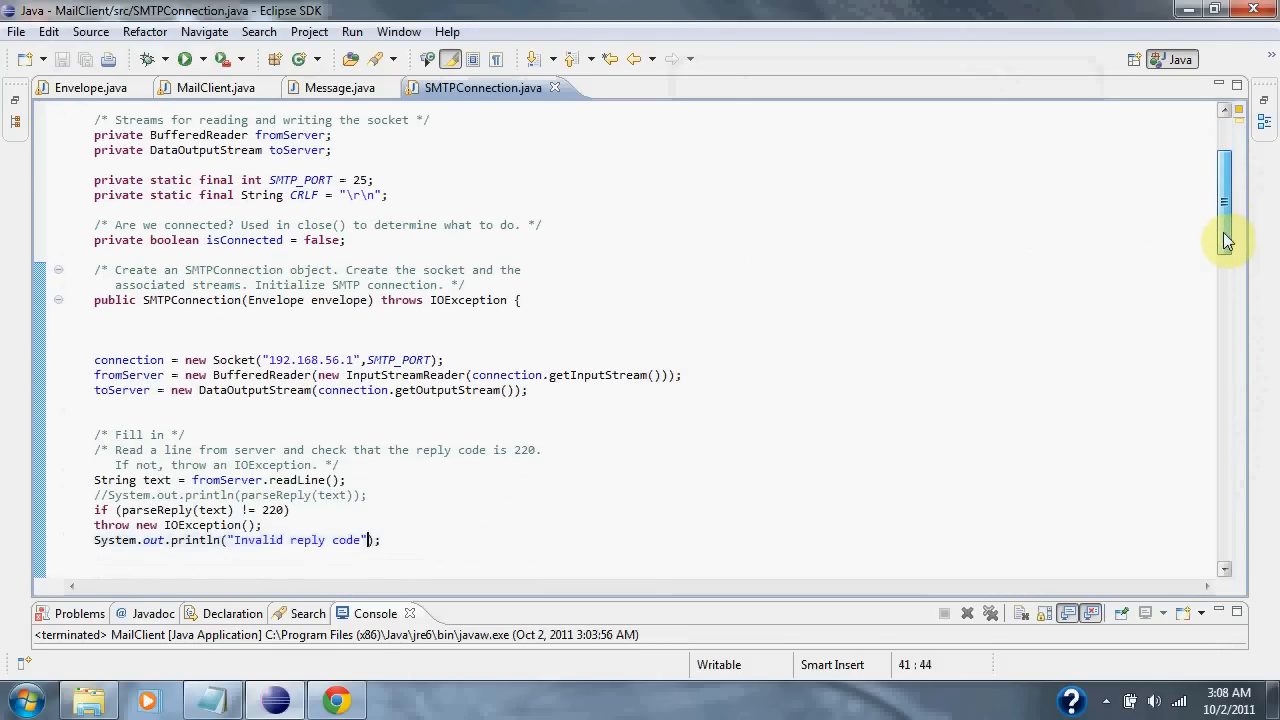
scroll("down", 3)
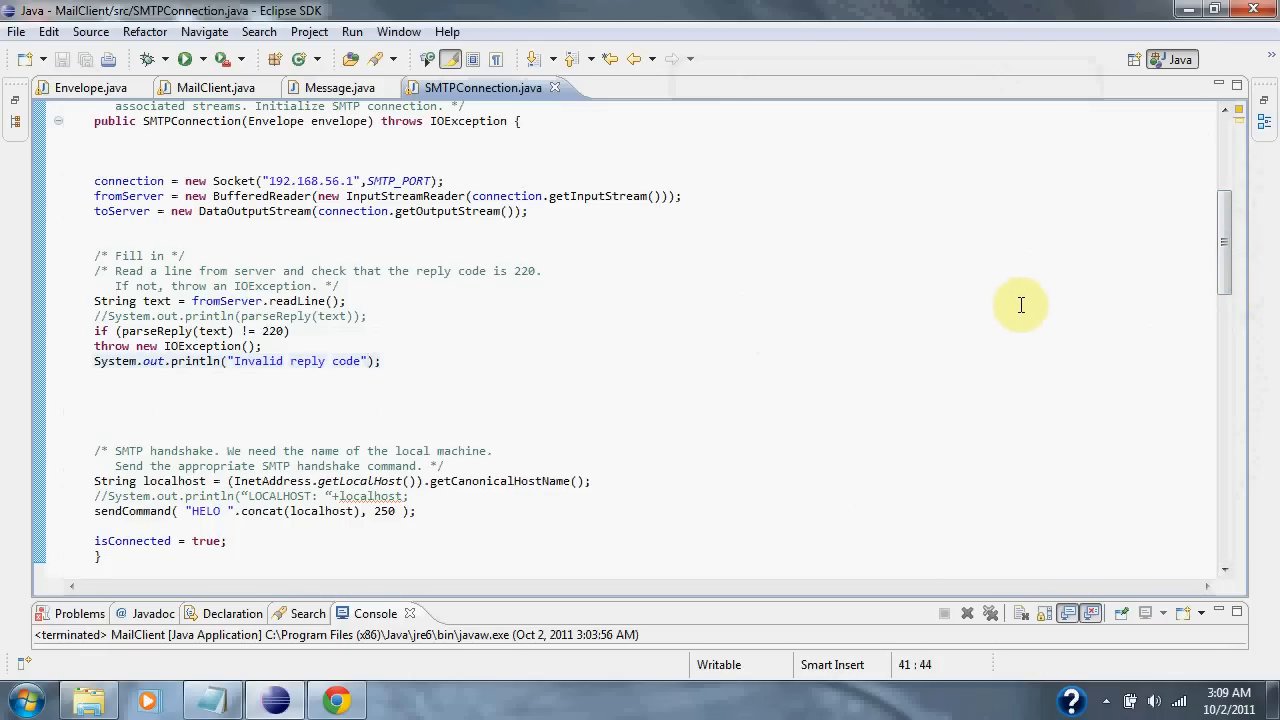
mouse_move(797, 313)
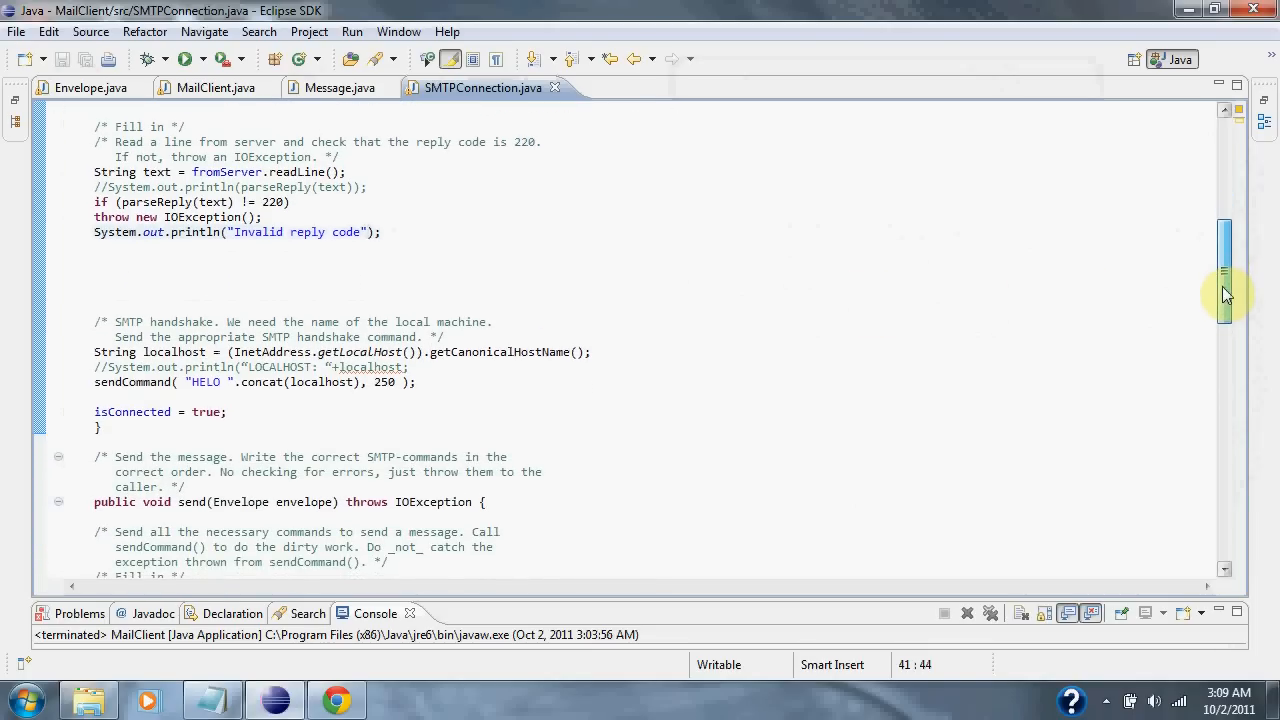
scroll("down", 3)
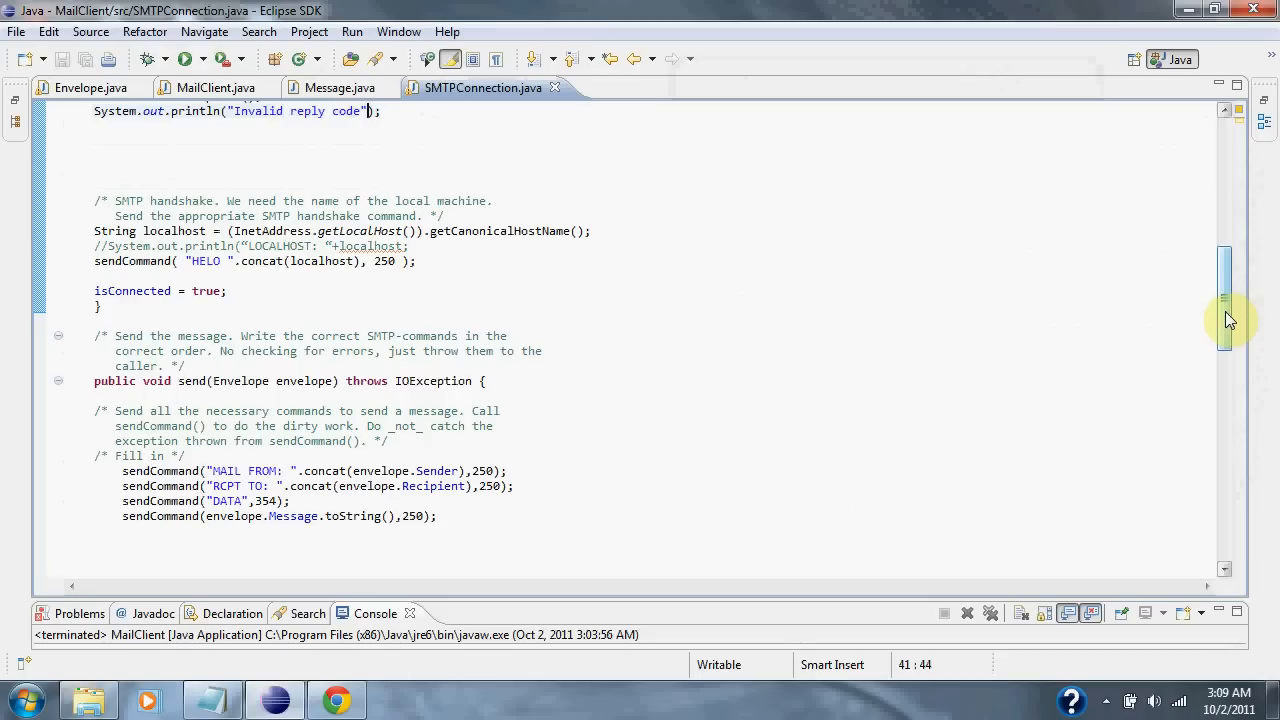
scroll("down", 3)
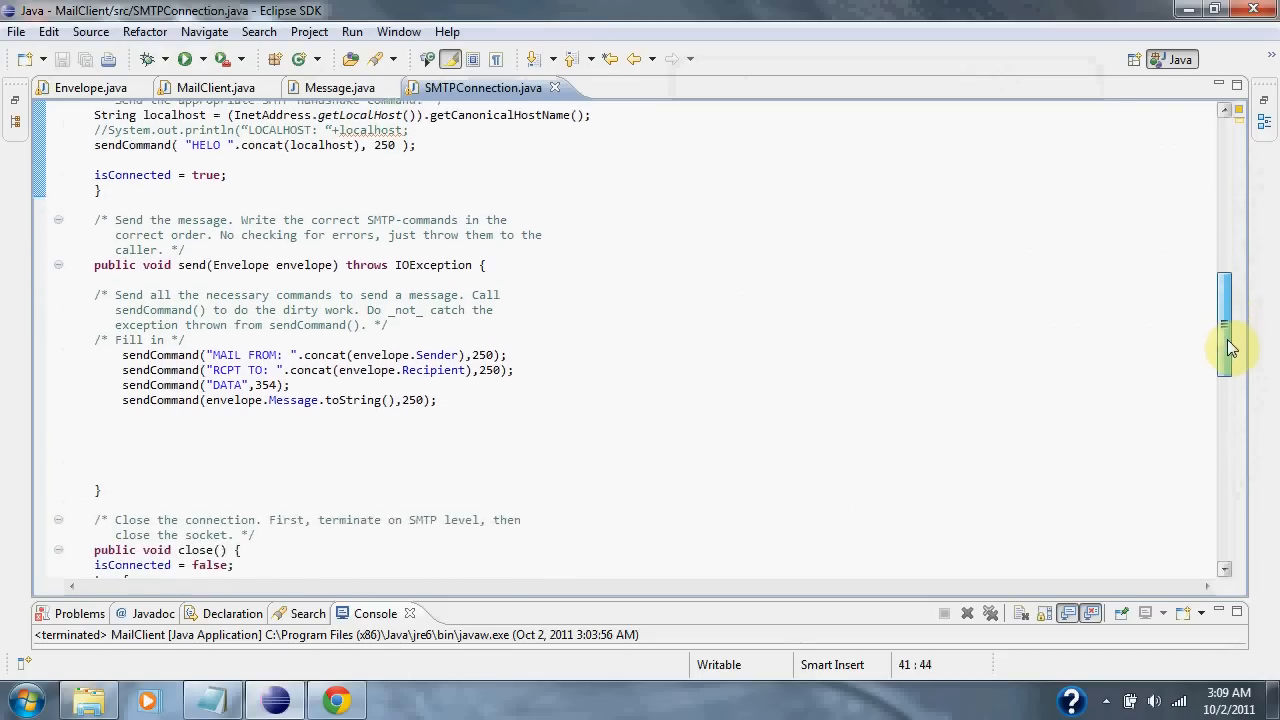
scroll("down", 3)
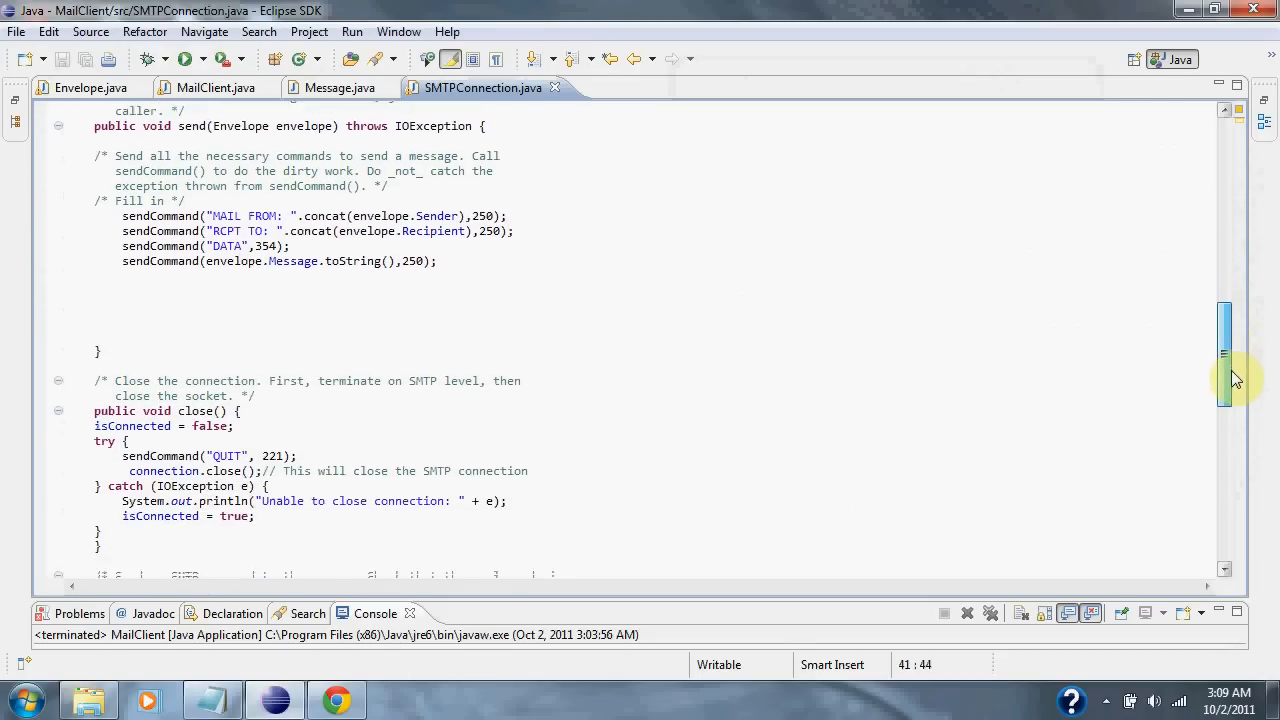
scroll("down", 3)
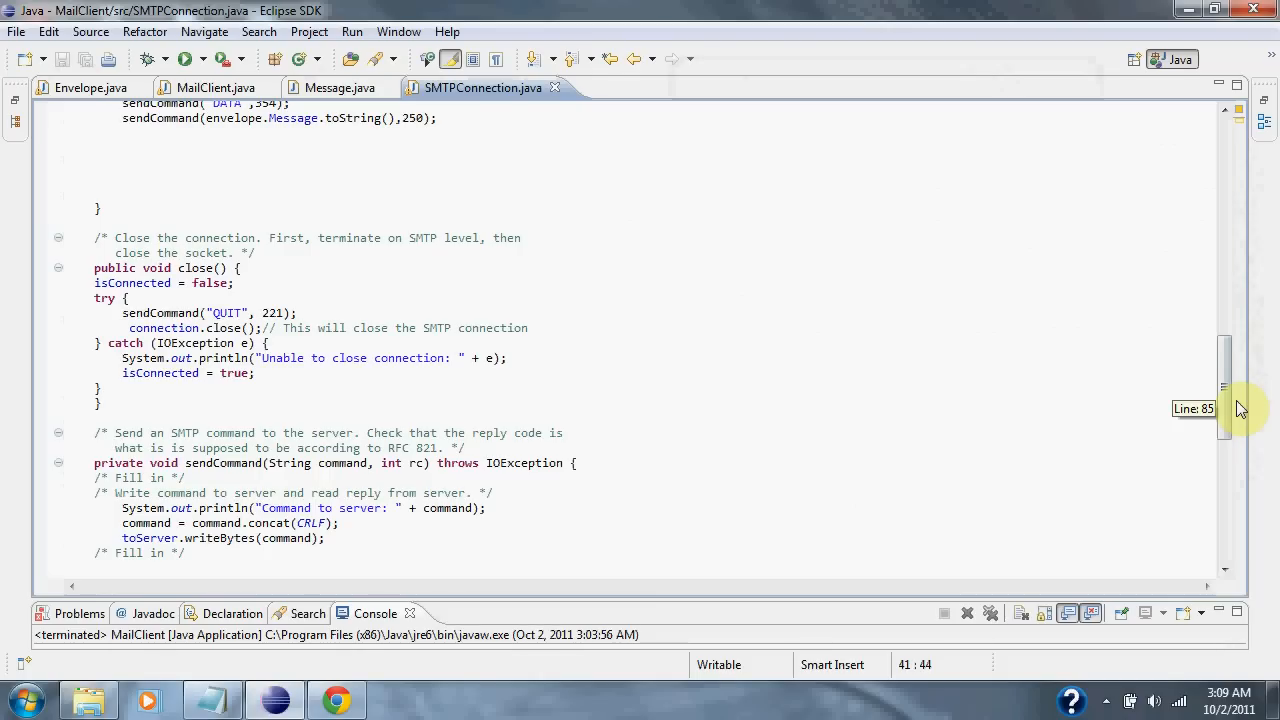
mouse_move(554, 197)
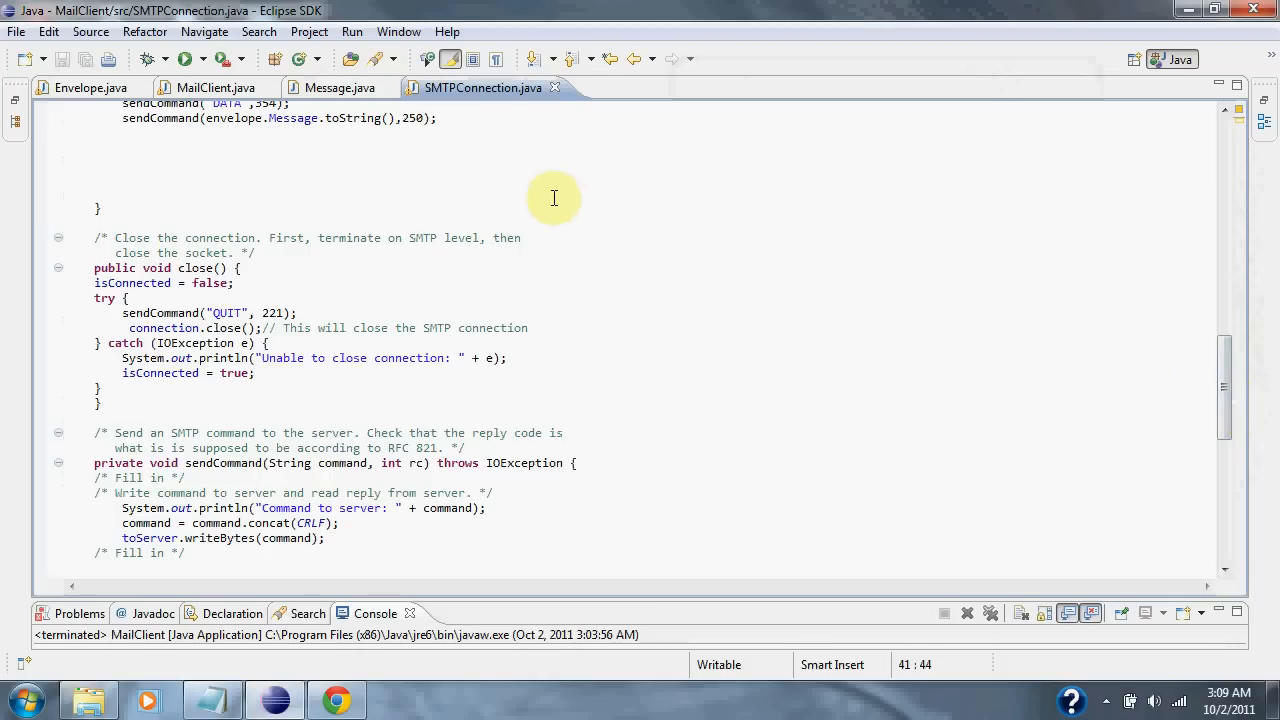
mouse_move(230, 164)
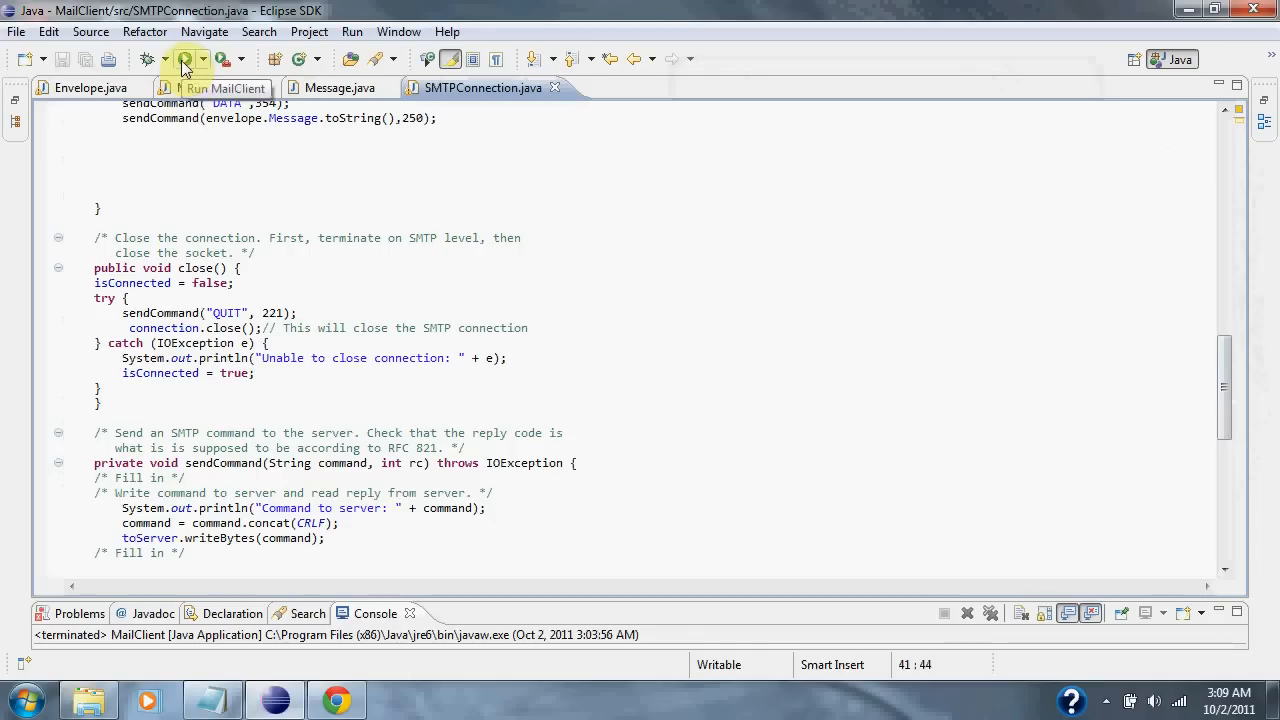
Run MailClient and enter SMTP.snet.net as the local mail server.
left_click(183, 59)
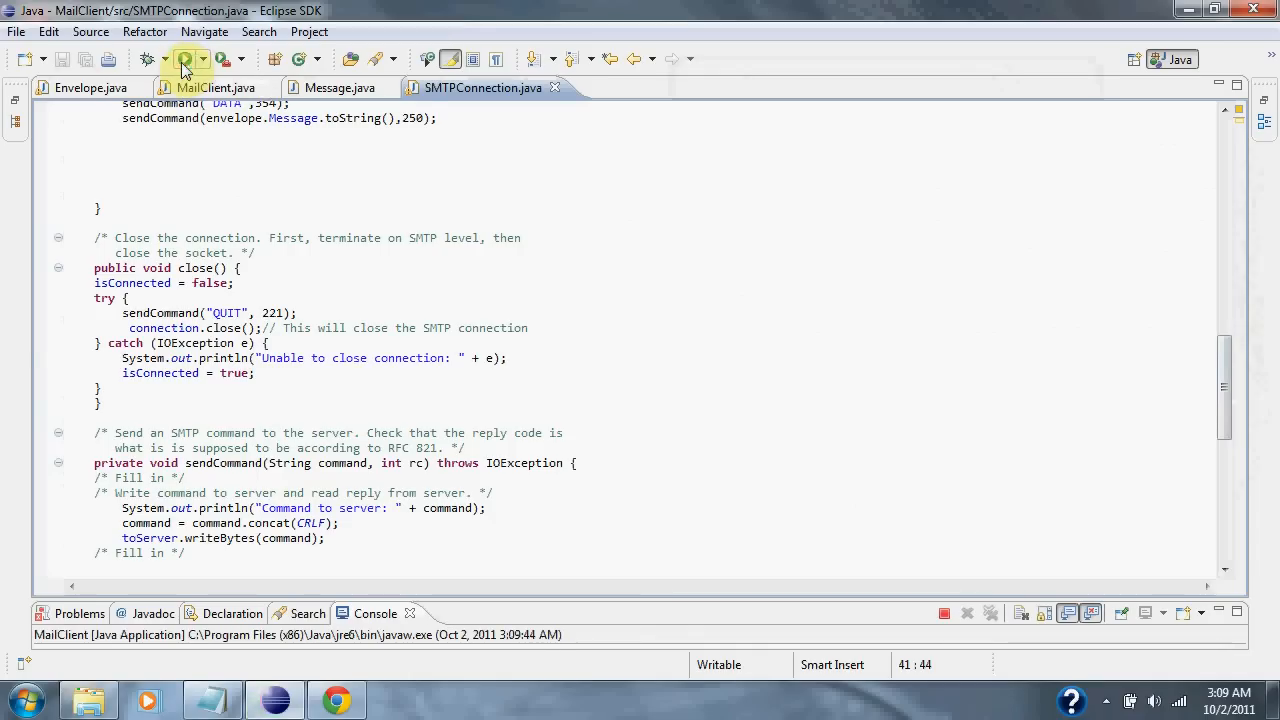
left_click(188, 58)
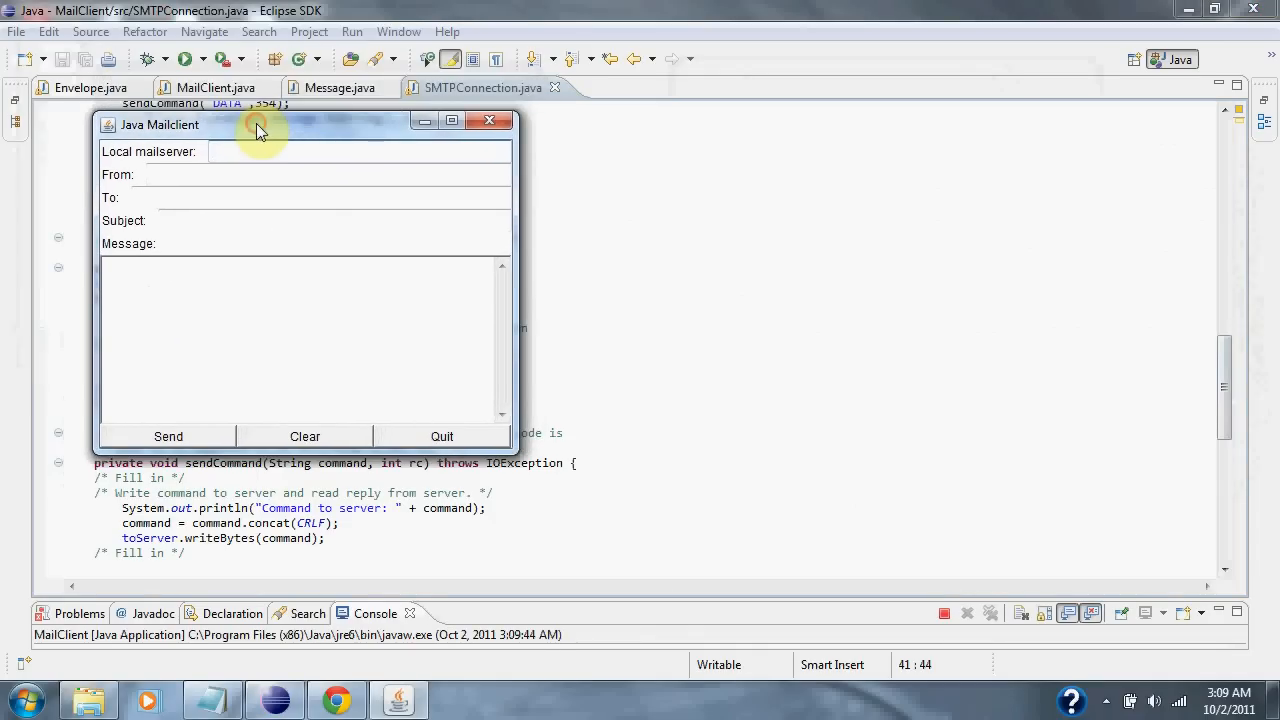
type("s")
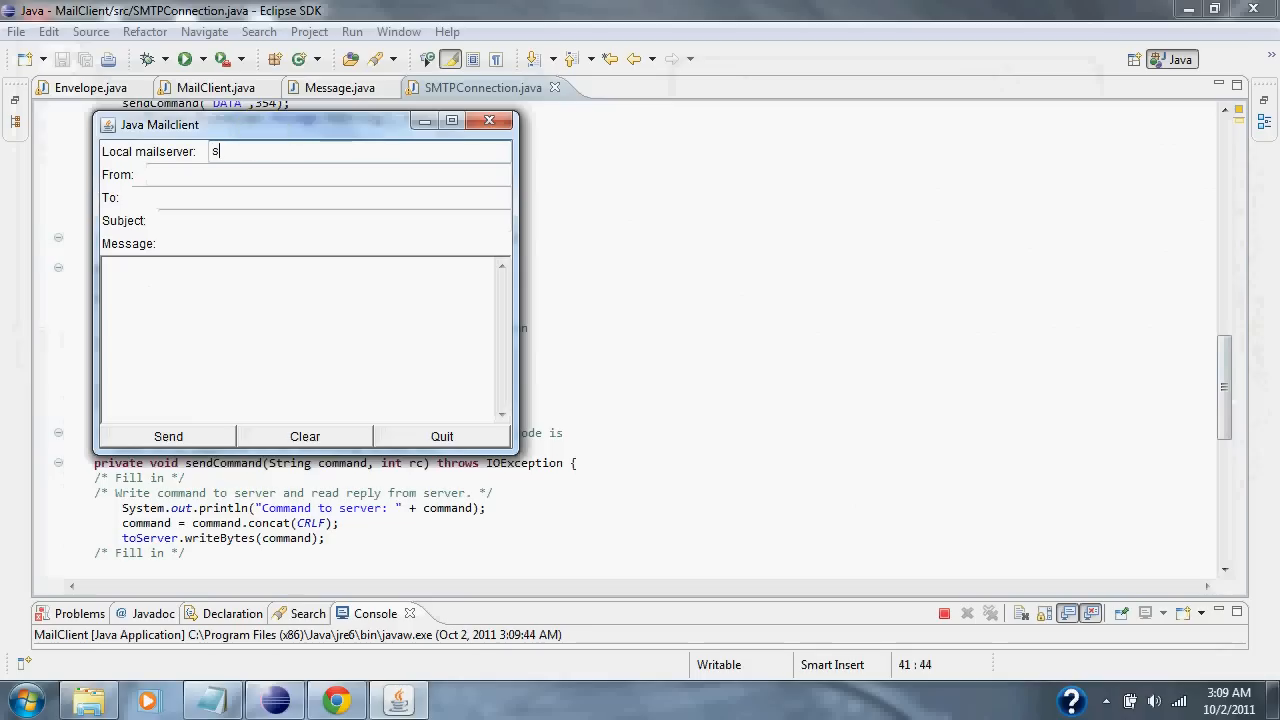
key("BackSpace")
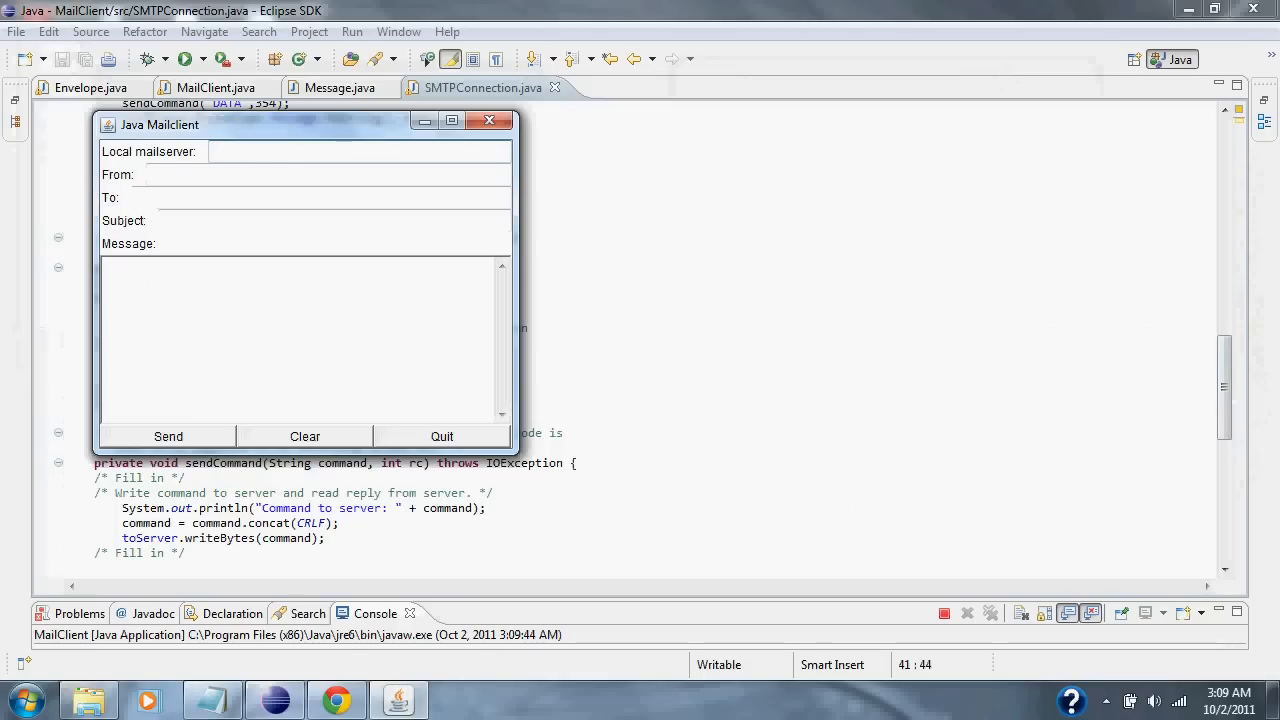
type("SMT")
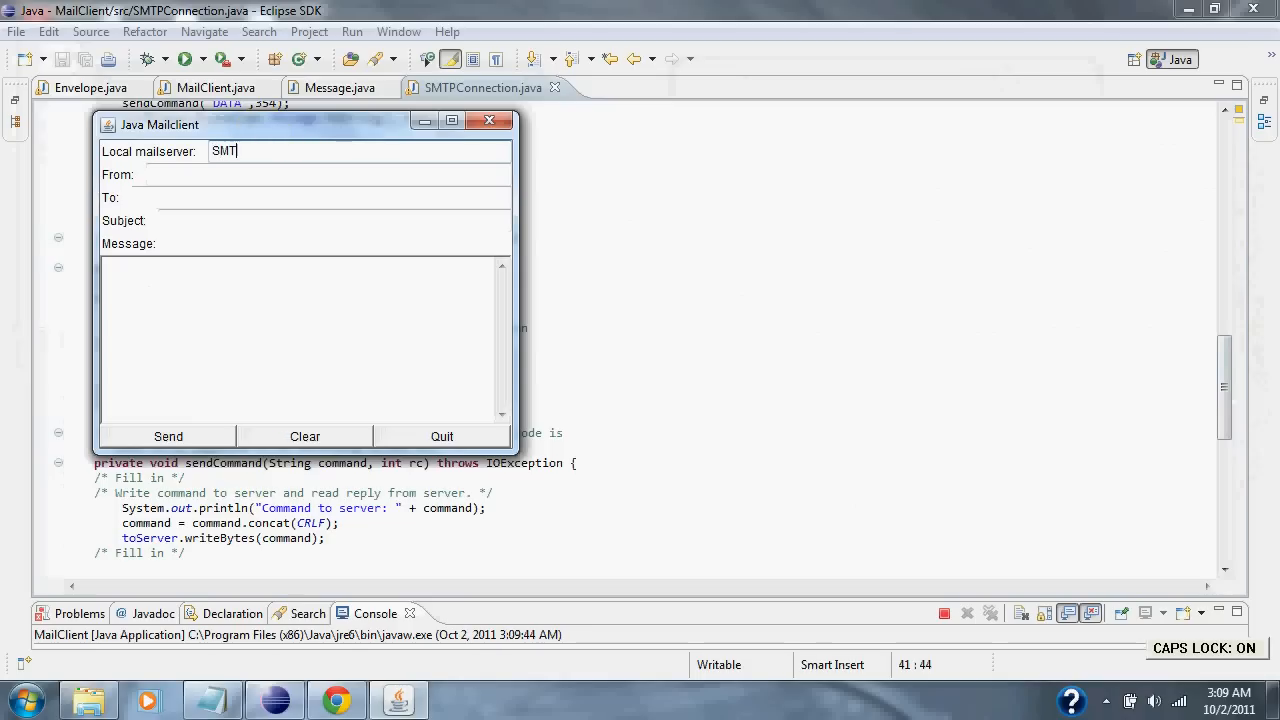
type("P")
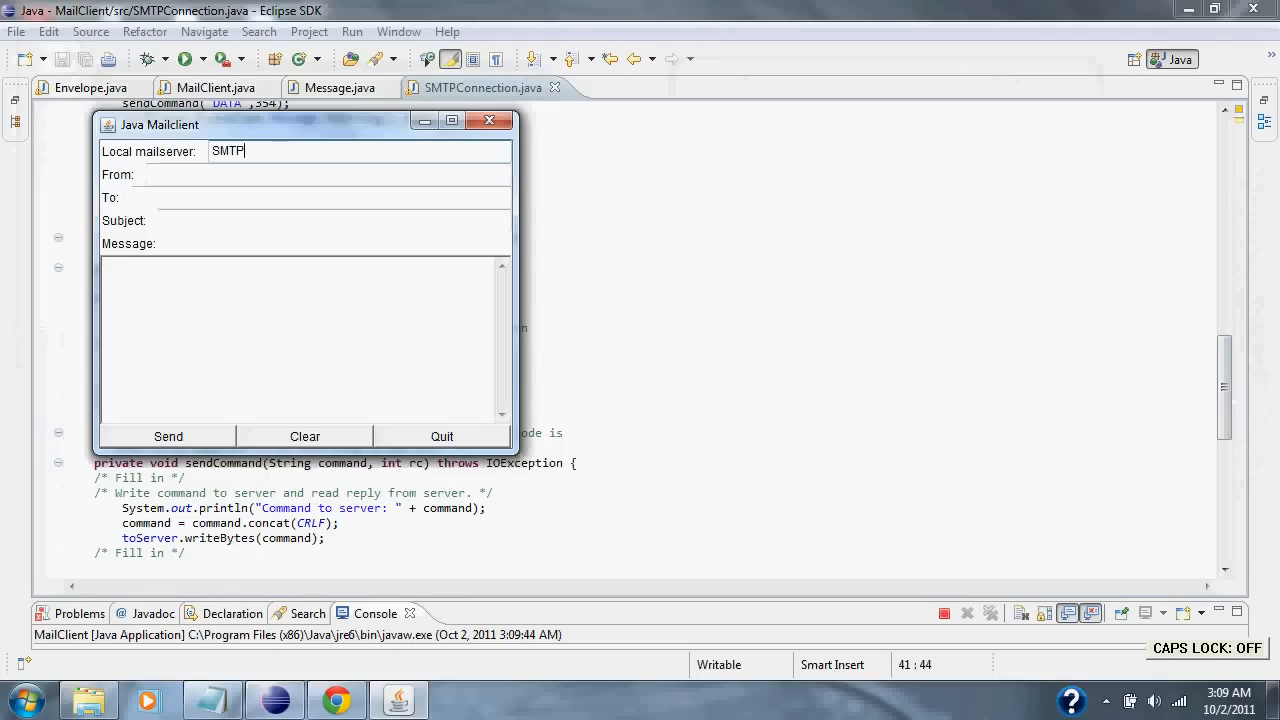
type(".s")
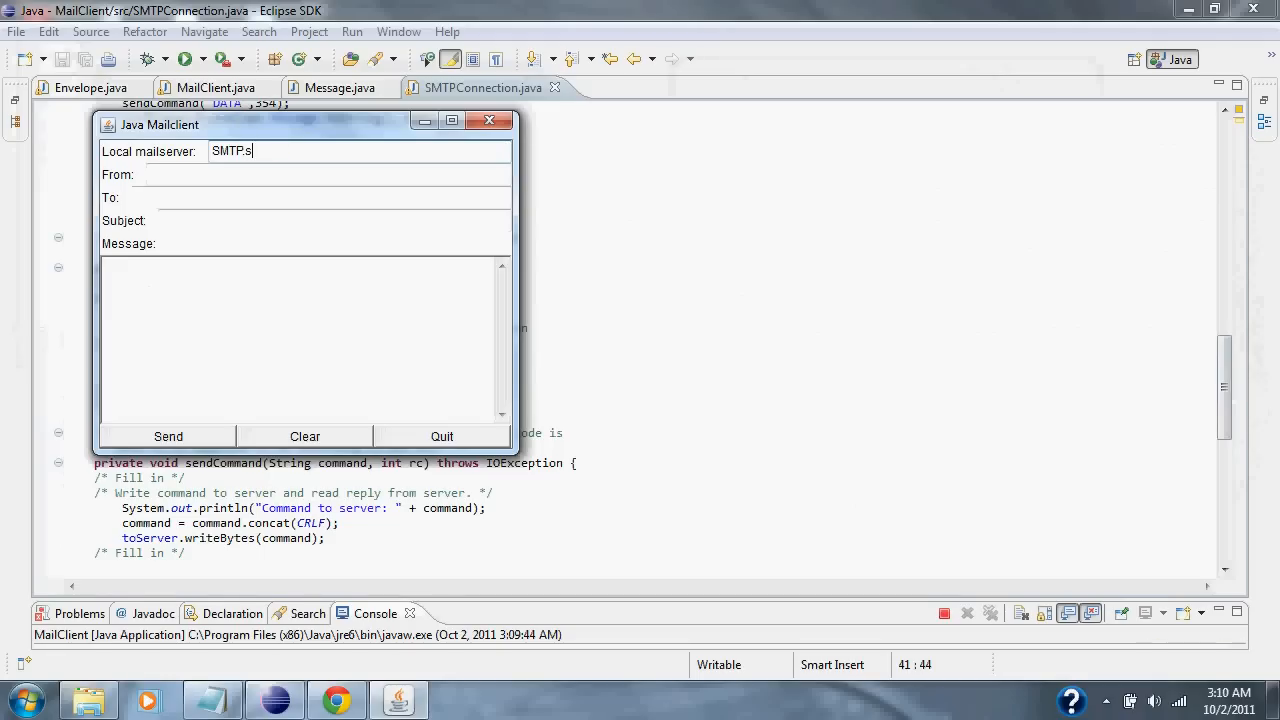
type("net.net")
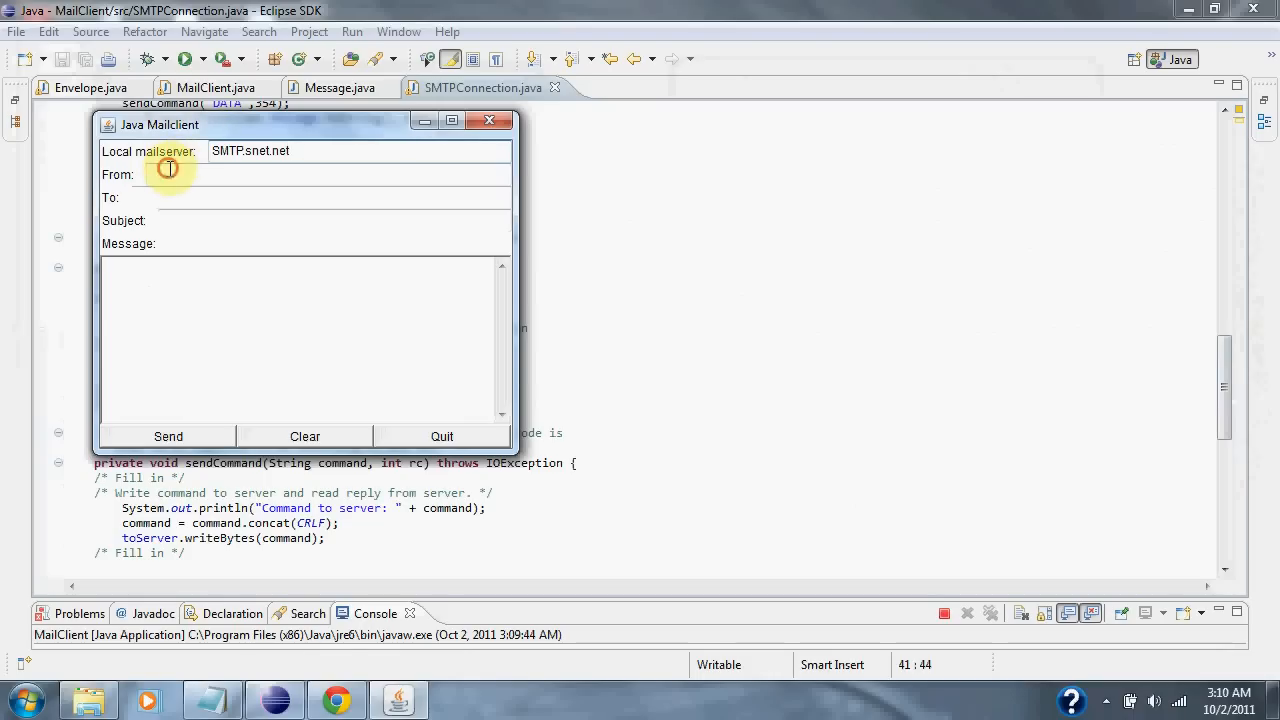
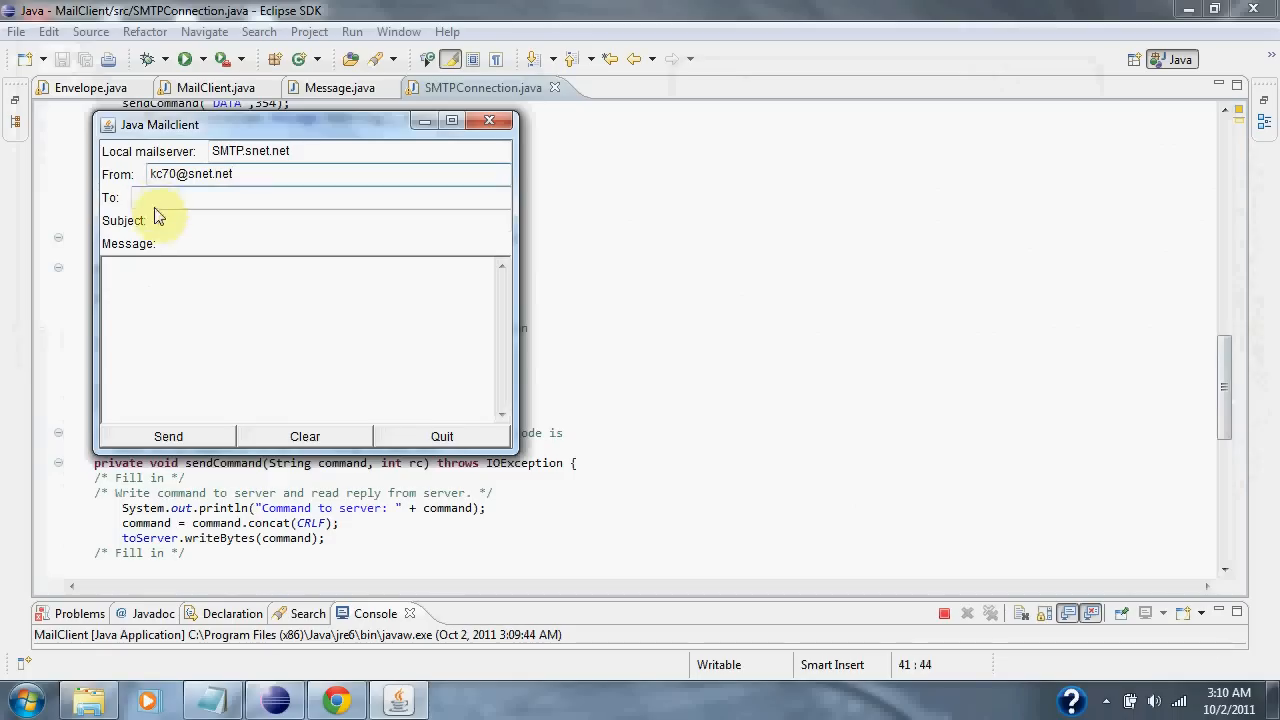
left_click(160, 197)
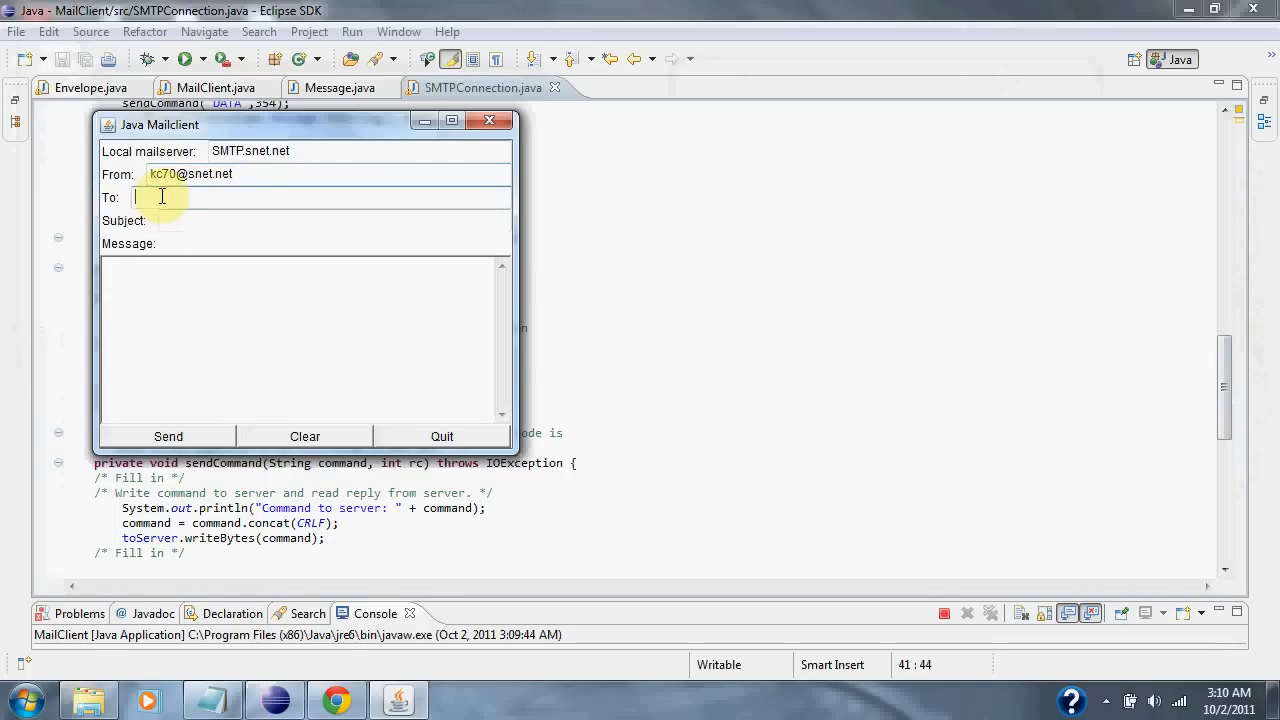
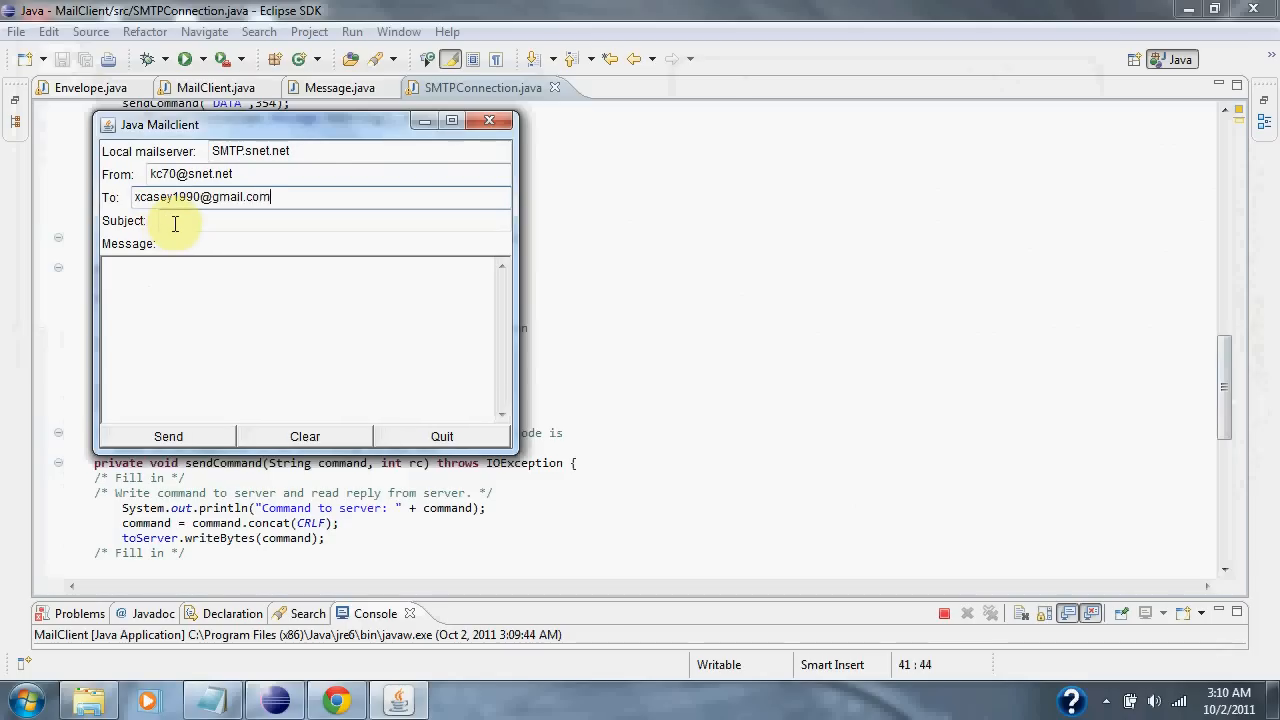
Enter subject 'hello' and message 'hey', then send the email.
type("hello")
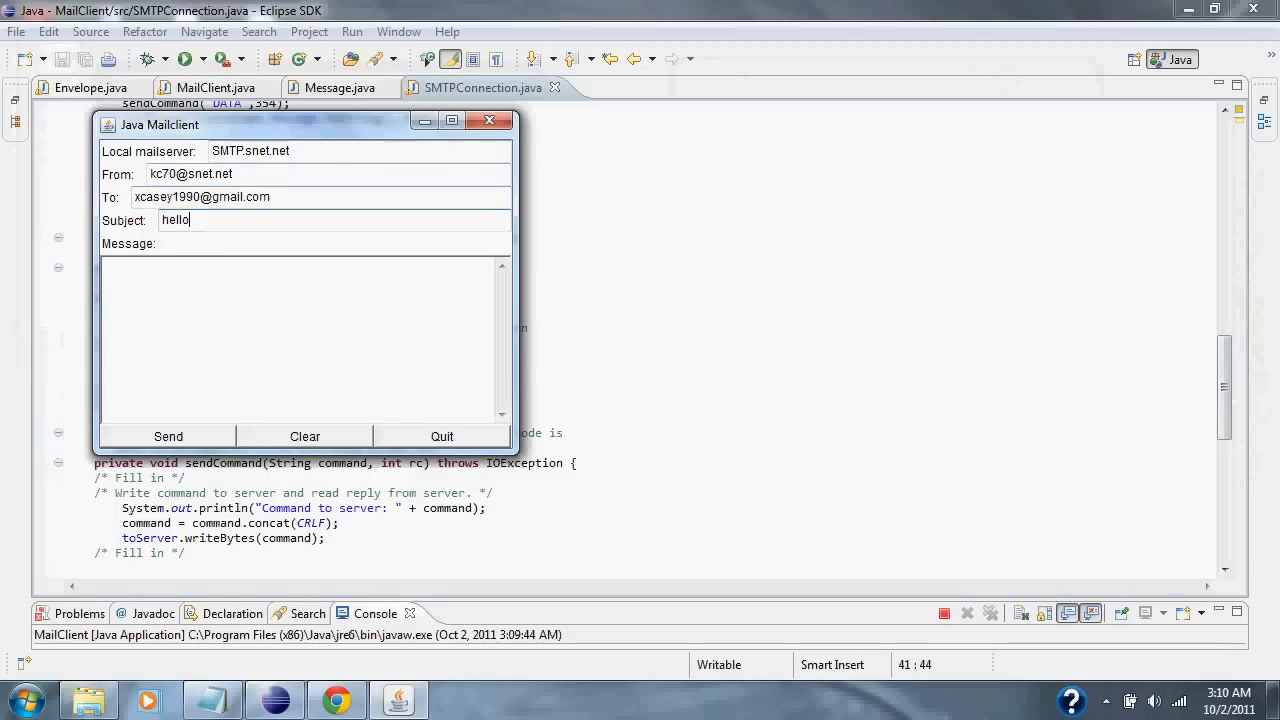
mouse_move(157, 281)
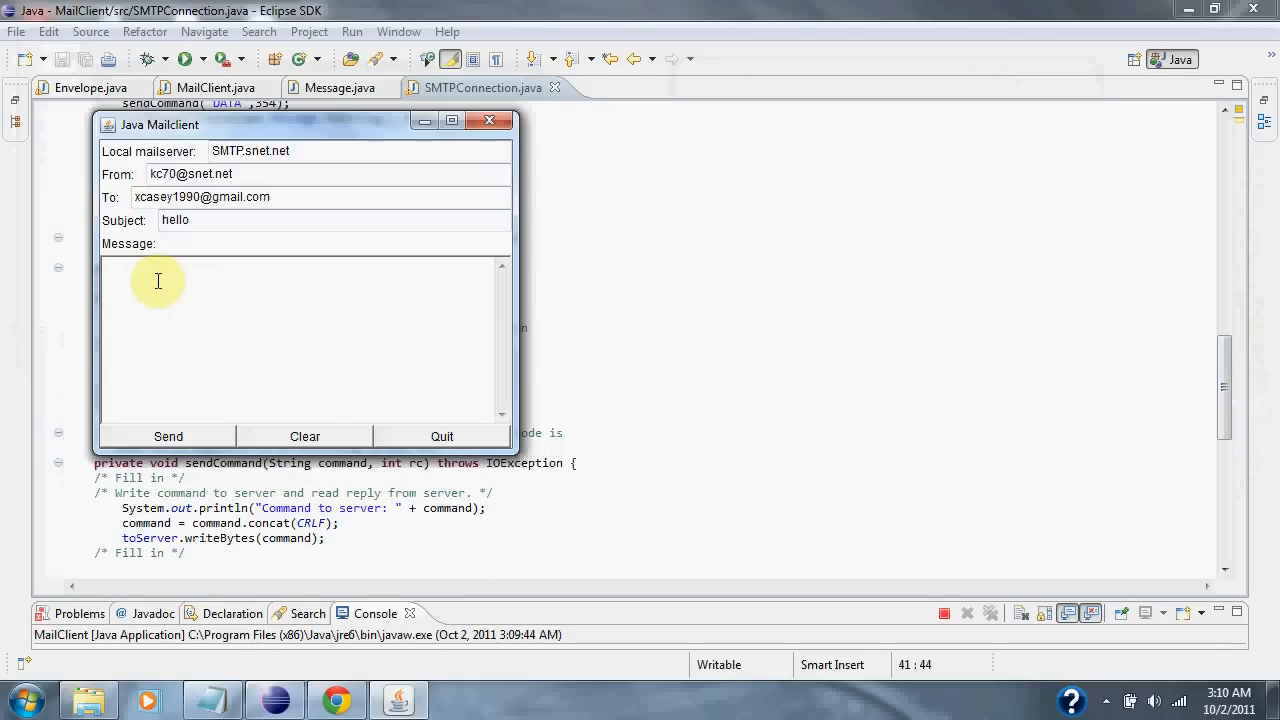
type("hey")
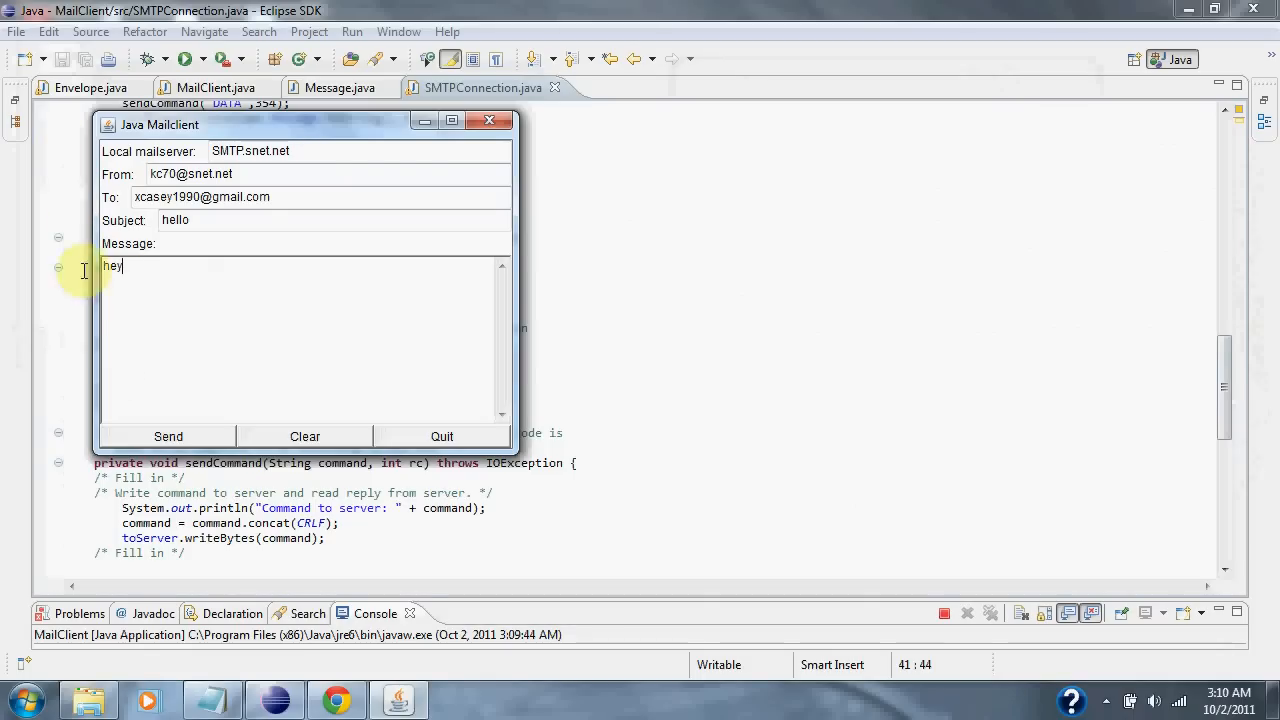
left_click(167, 436)
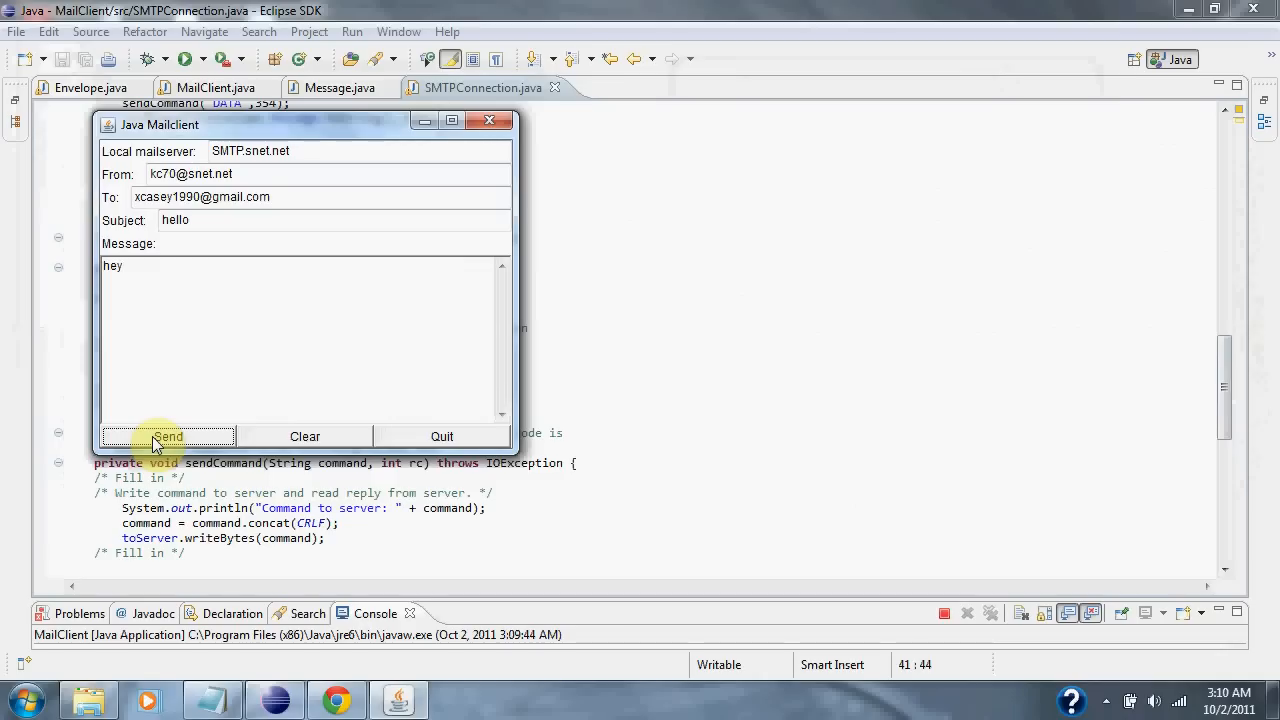
mouse_move(618, 605)
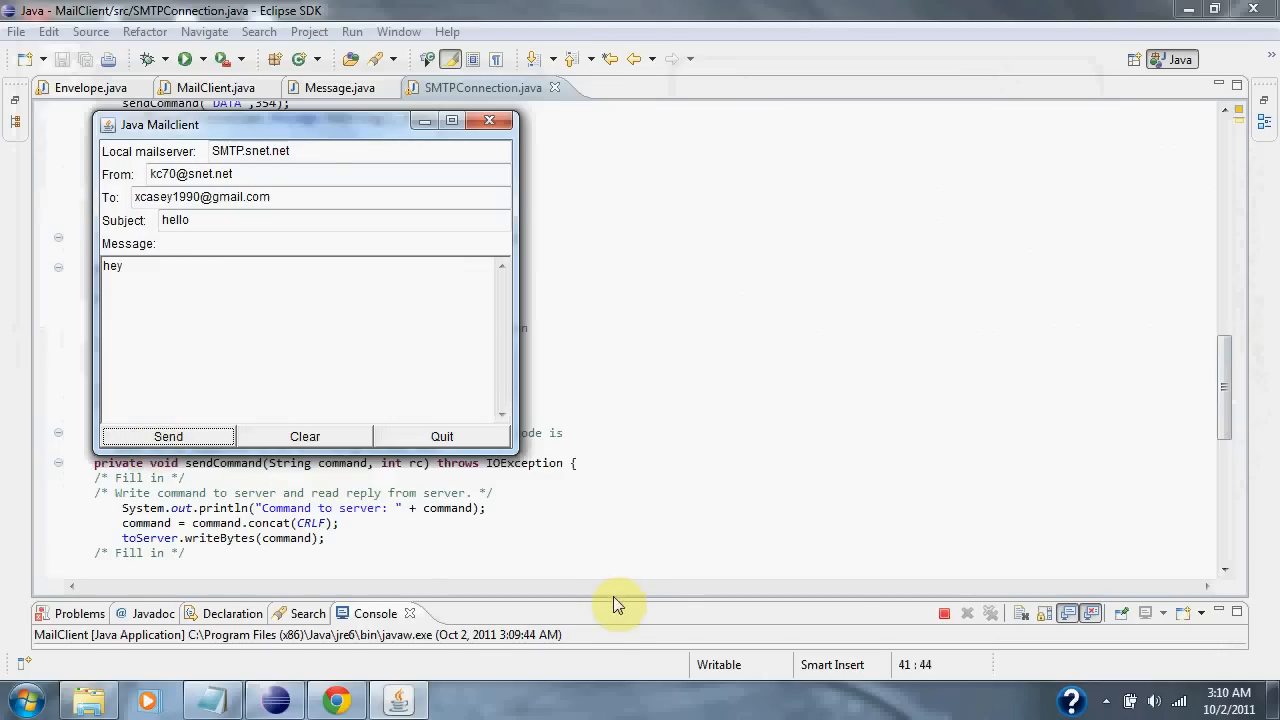
Enlarge the console to read the 'Connection refused' send failure.
left_click(167, 436)
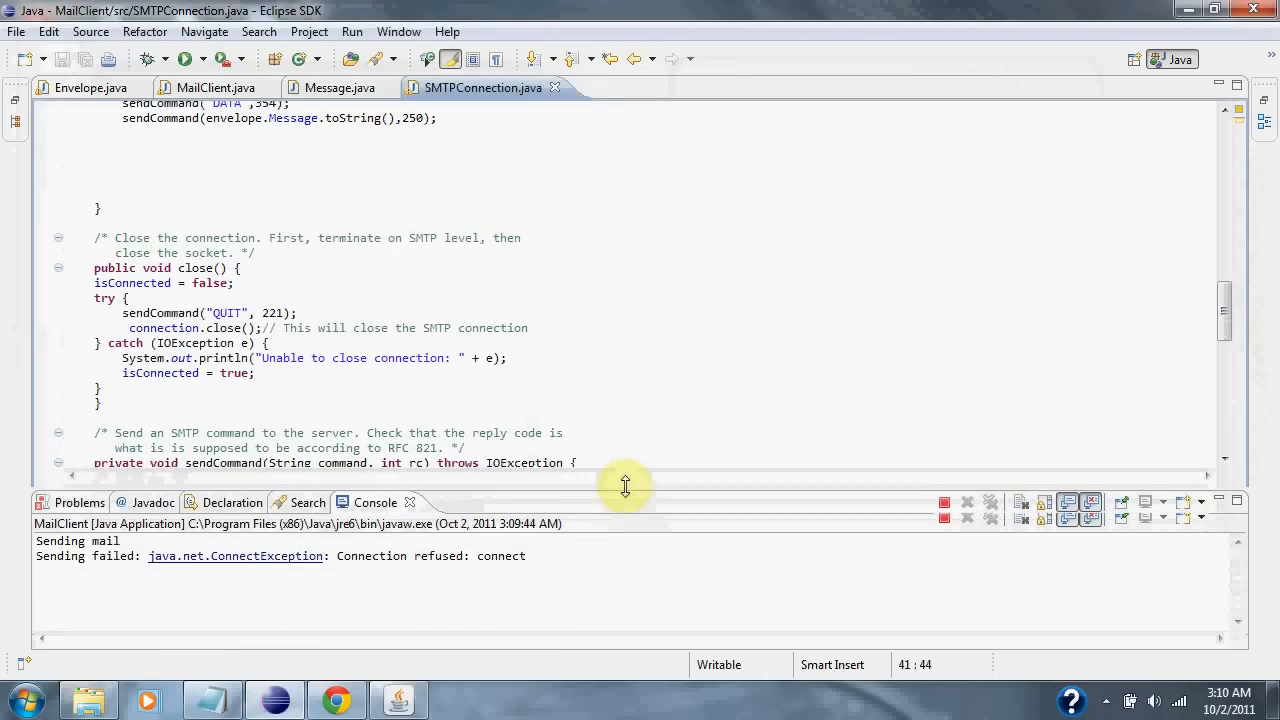